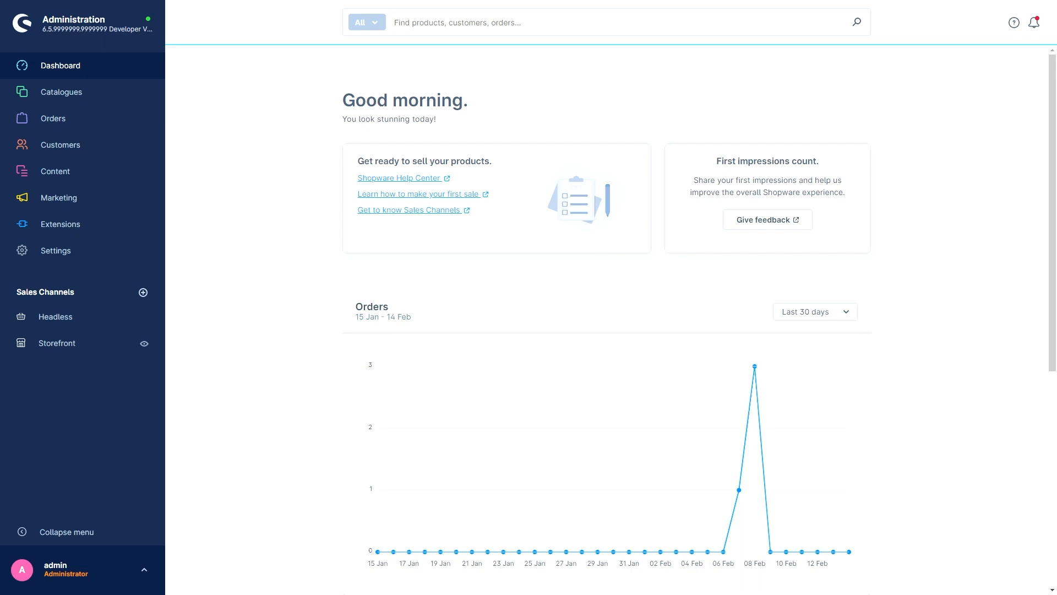
Step: Open the Settings overview from the left sidebar
left_click(55, 250)
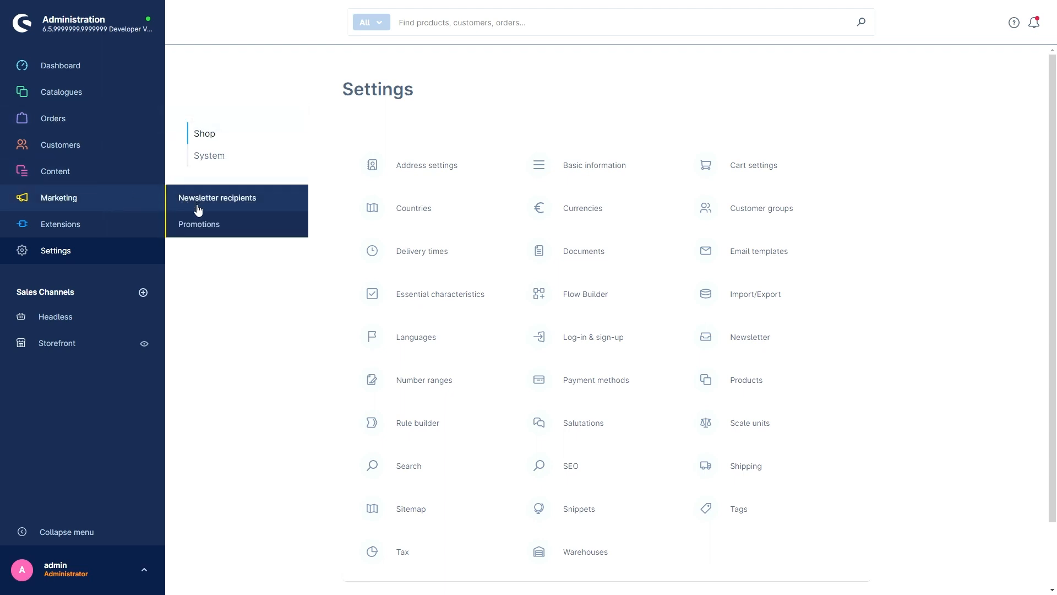
left_click(199, 224)
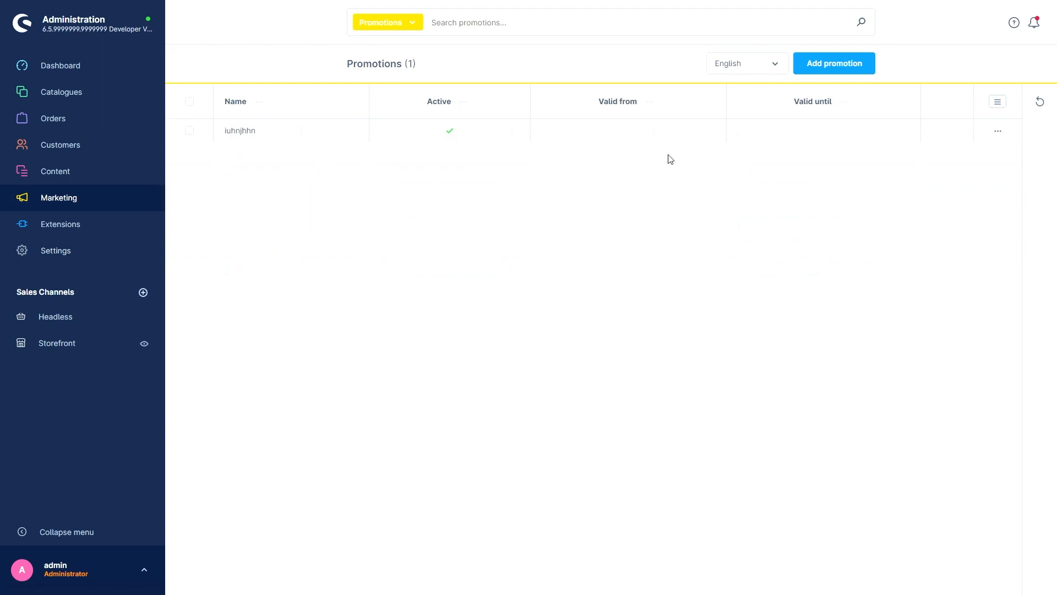
left_click(998, 130)
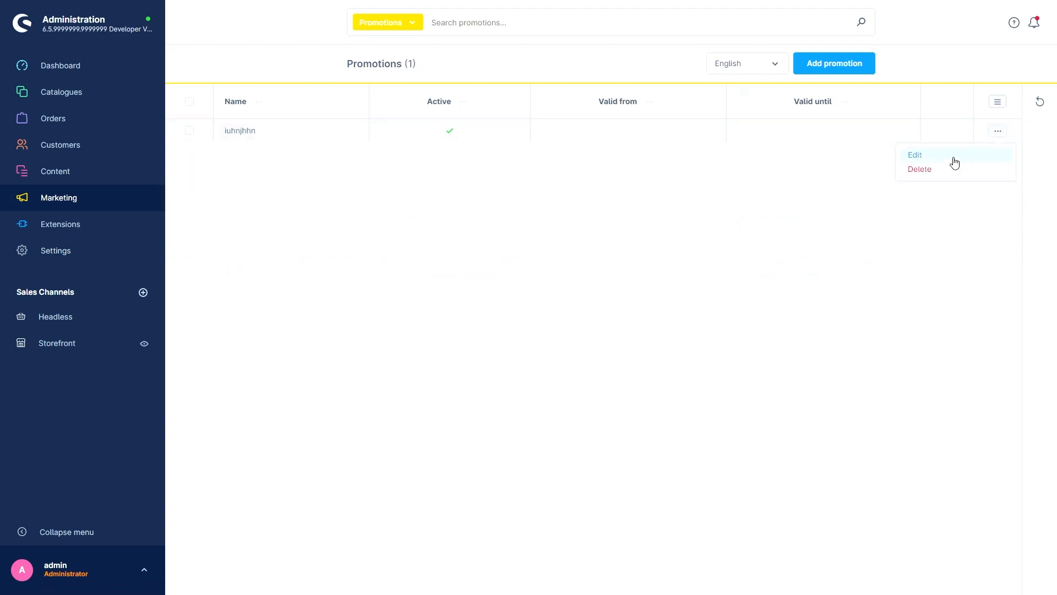
left_click(915, 154)
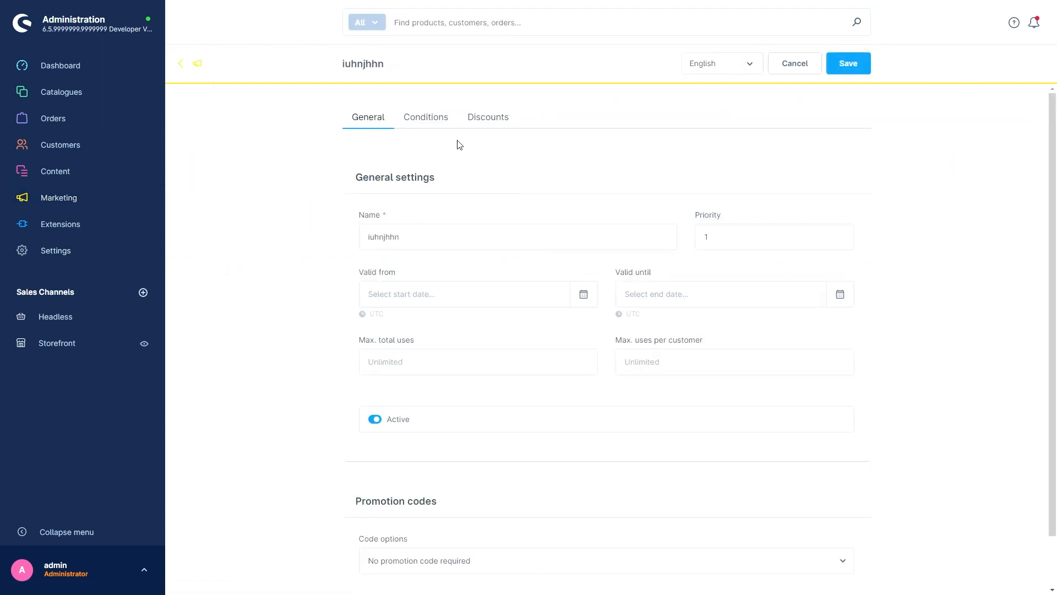
left_click(425, 117)
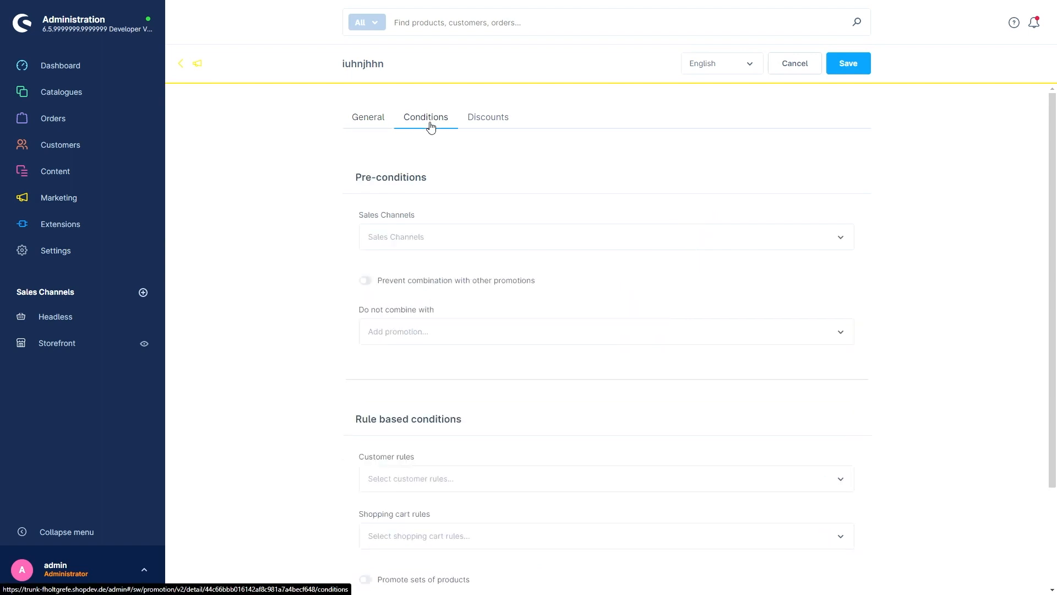
scroll("down", 3)
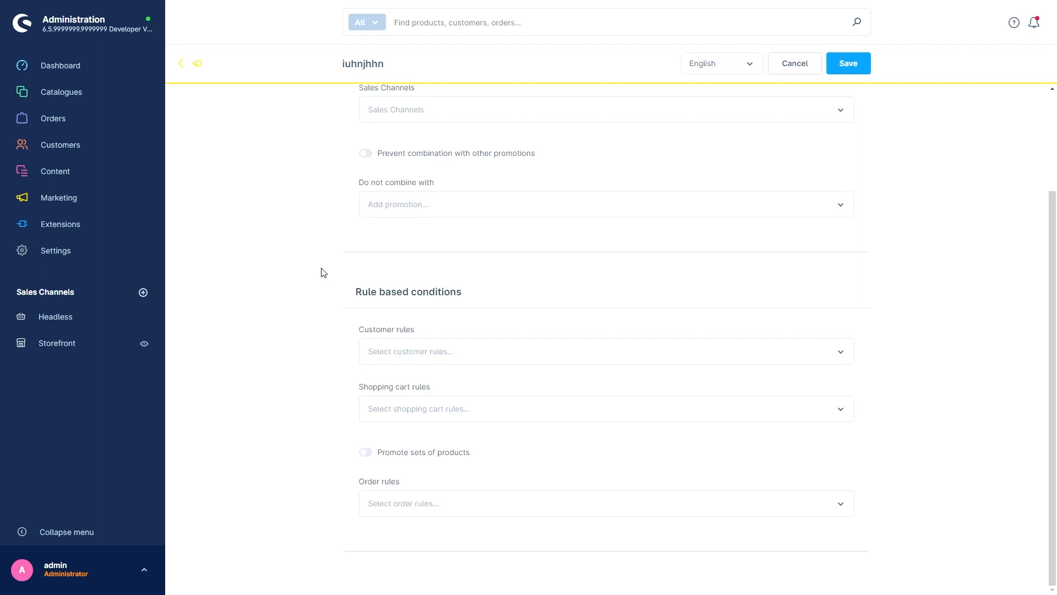
mouse_move(346, 358)
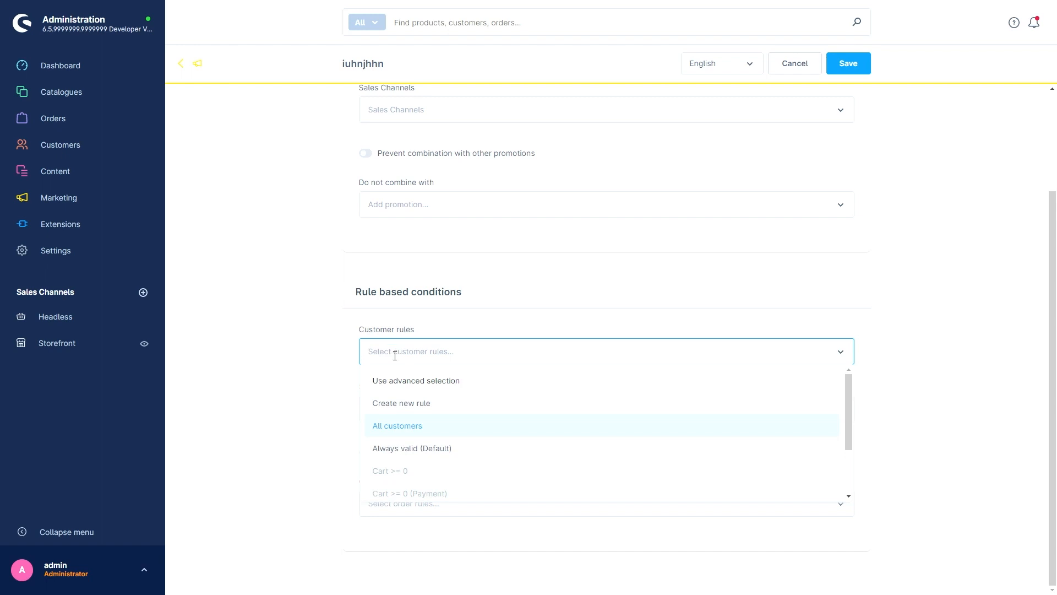
scroll("down", 3)
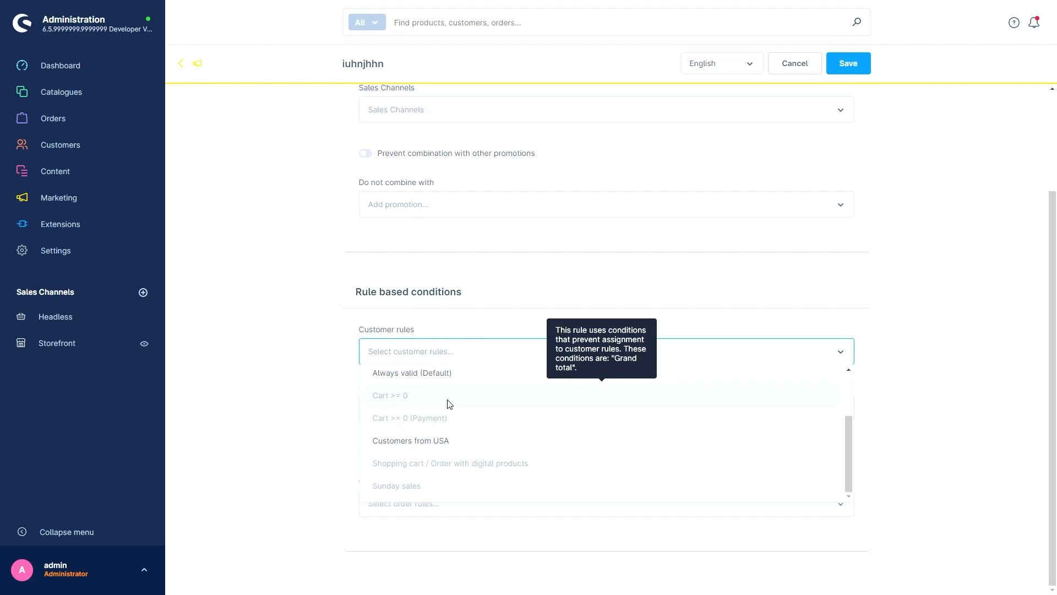
left_click(55, 250)
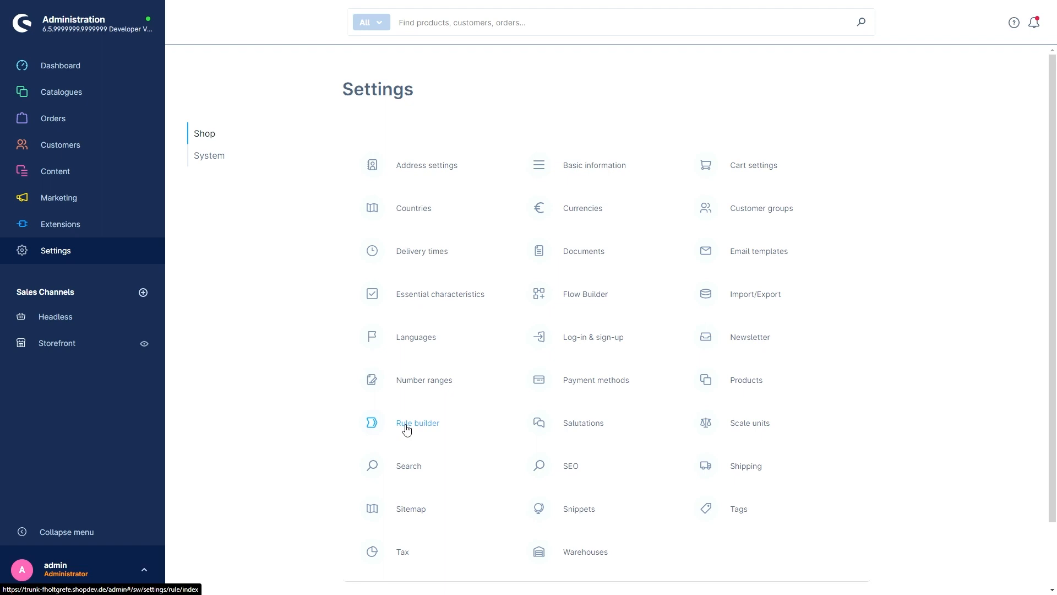
Step: Start a new rule in the Rule builder and browse its available conditions
left_click(417, 422)
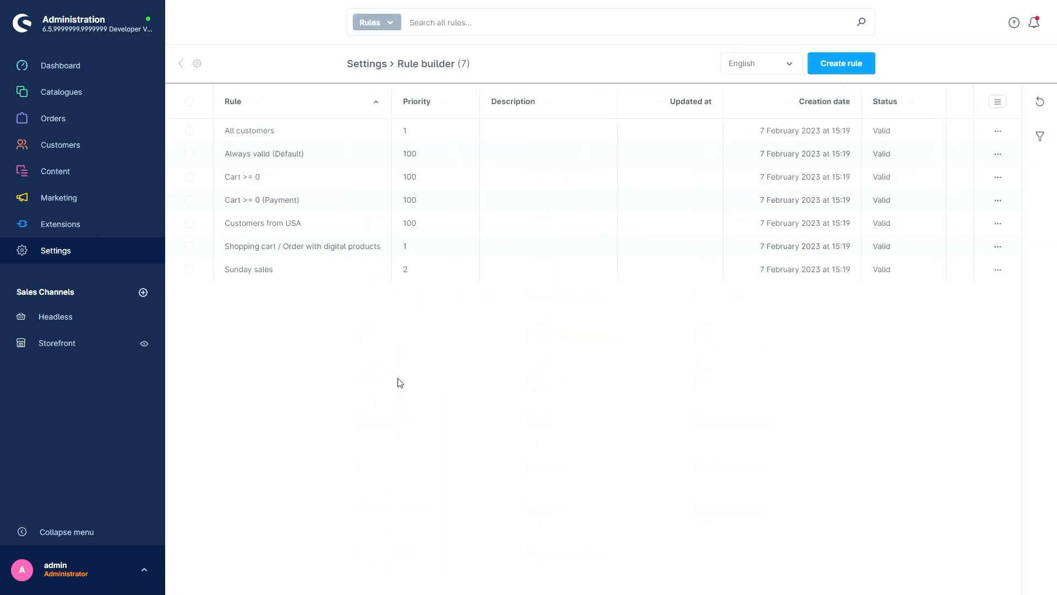
left_click(840, 63)
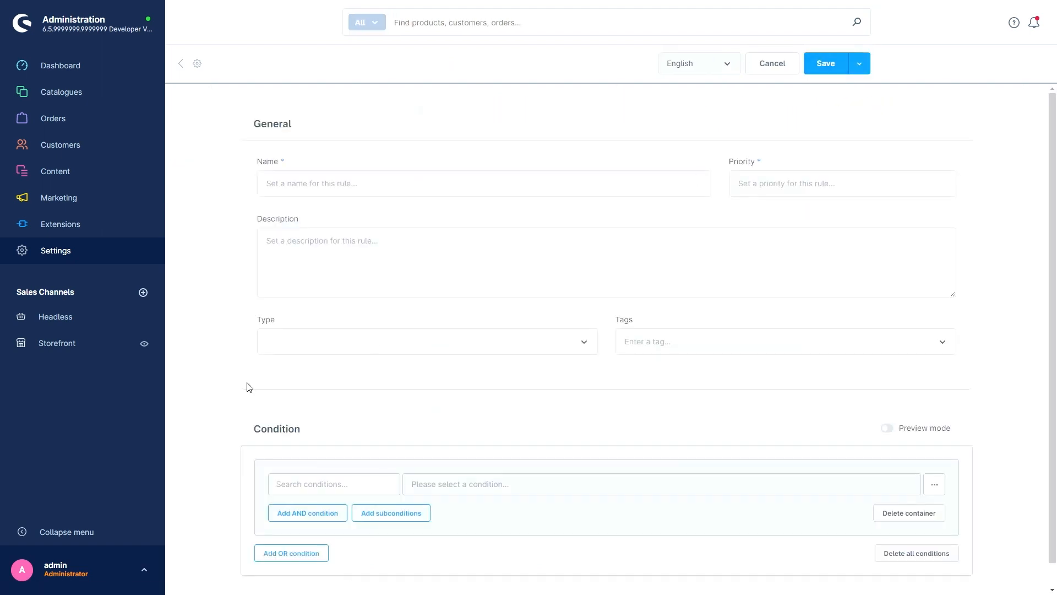
scroll("up", 3)
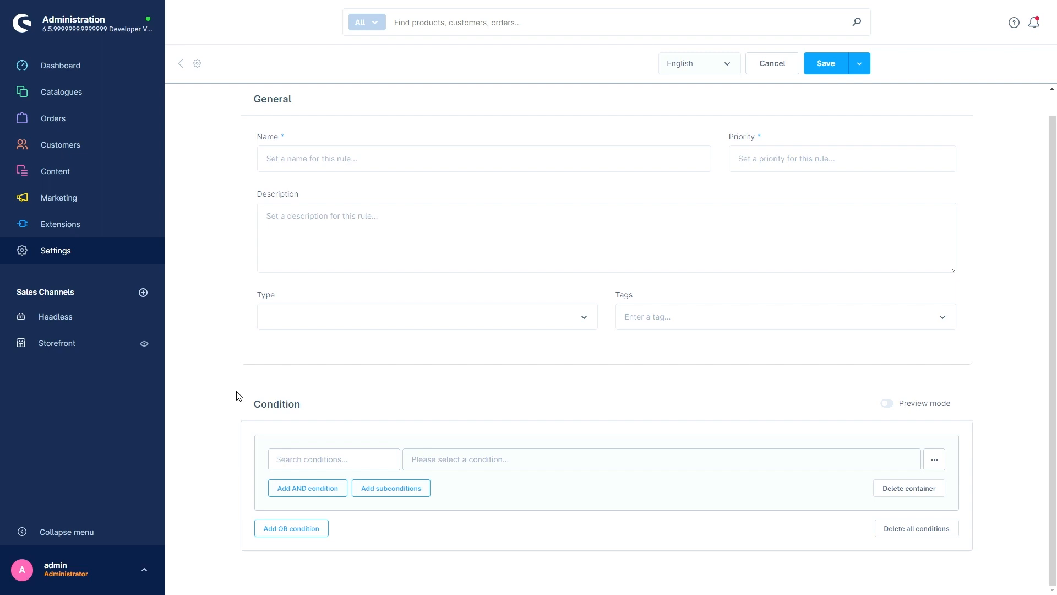
left_click(332, 459)
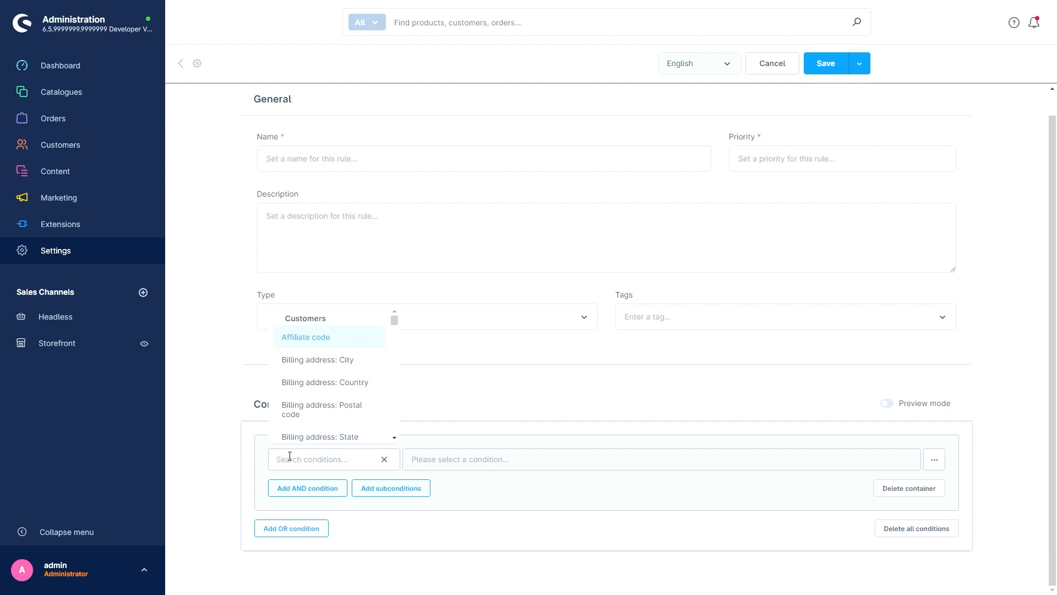
mouse_move(332, 436)
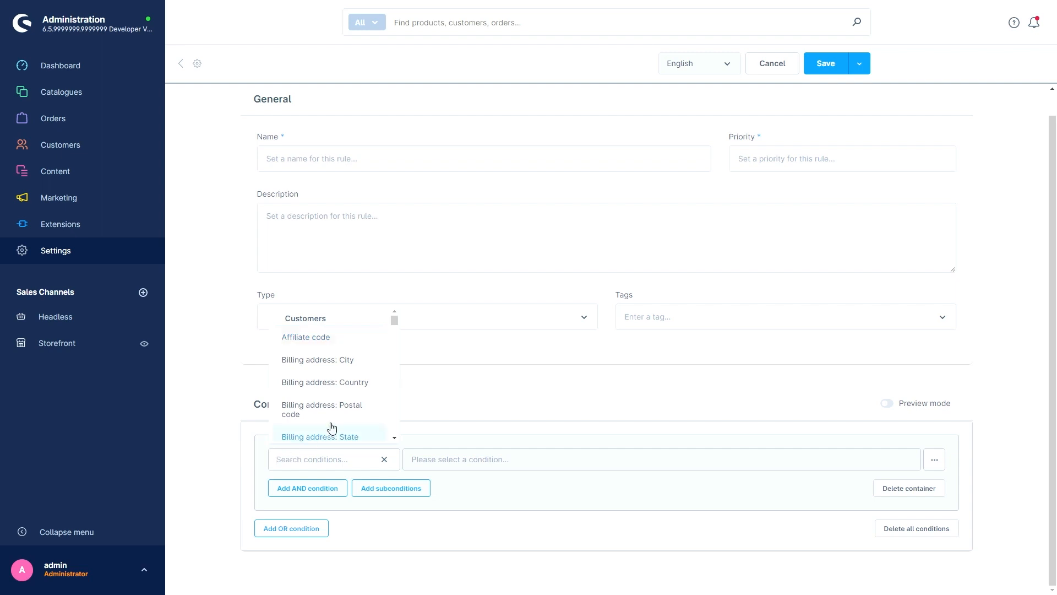
mouse_move(323, 350)
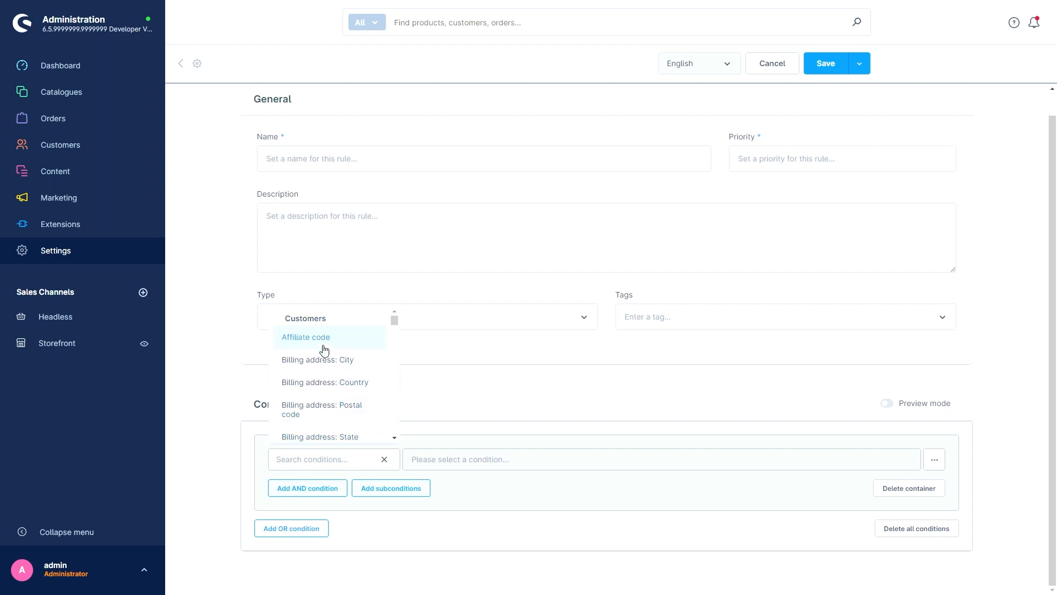
mouse_move(322, 359)
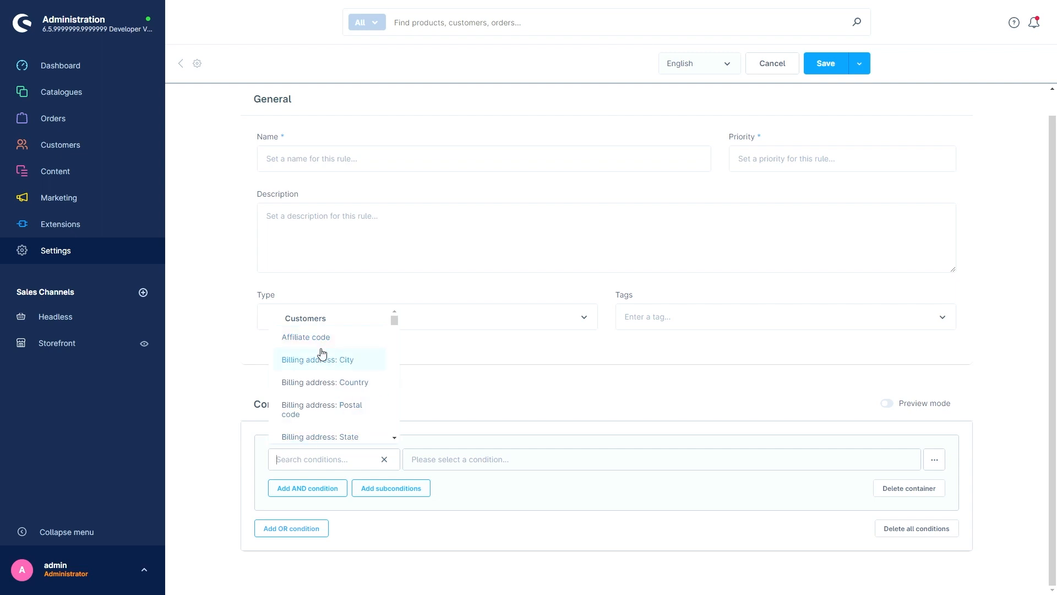
mouse_move(331, 364)
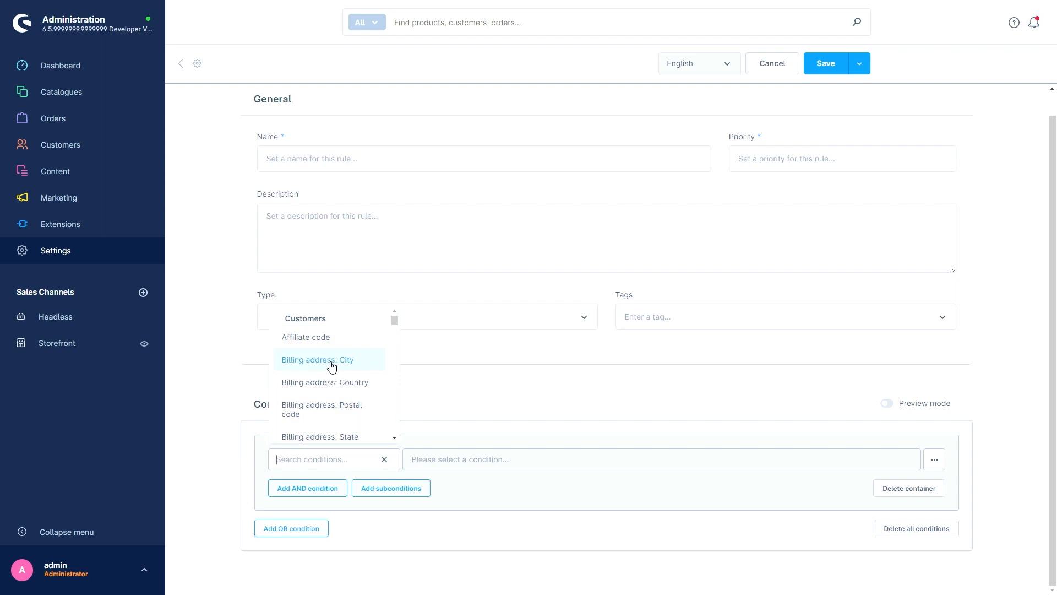
mouse_move(322, 436)
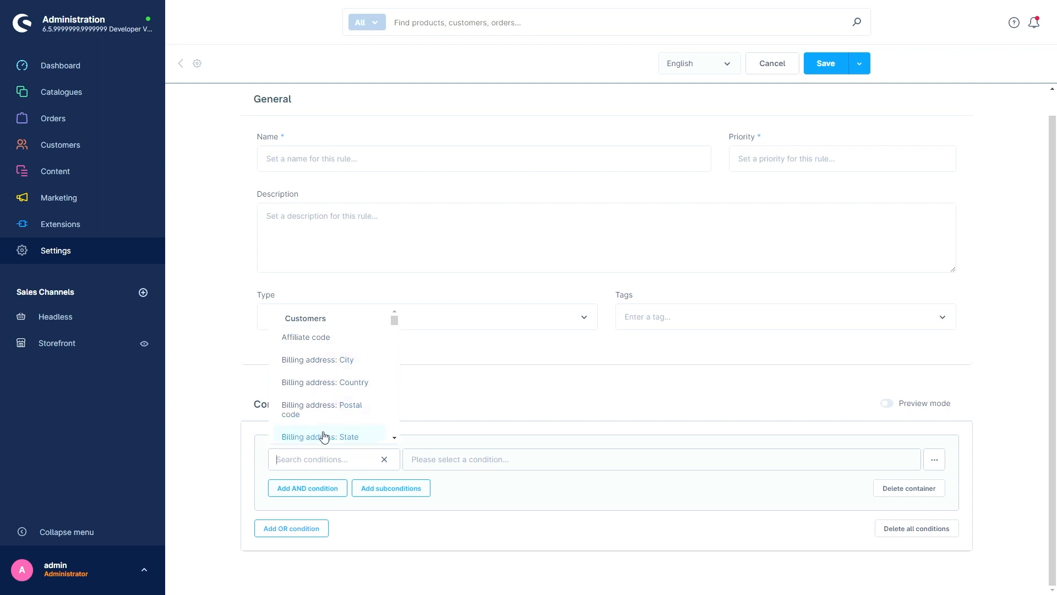
mouse_move(303, 479)
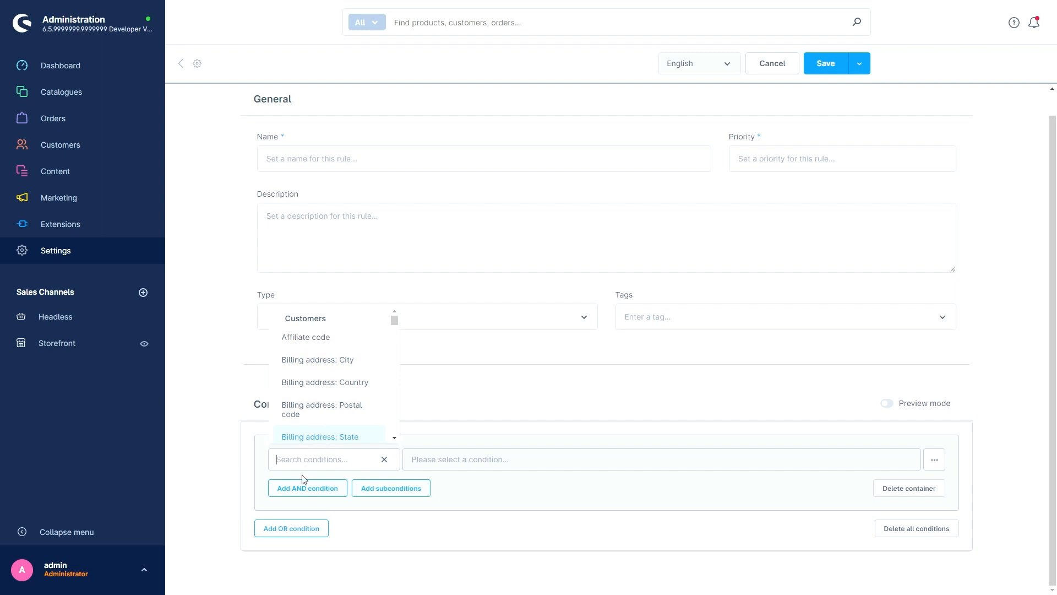
type("camp")
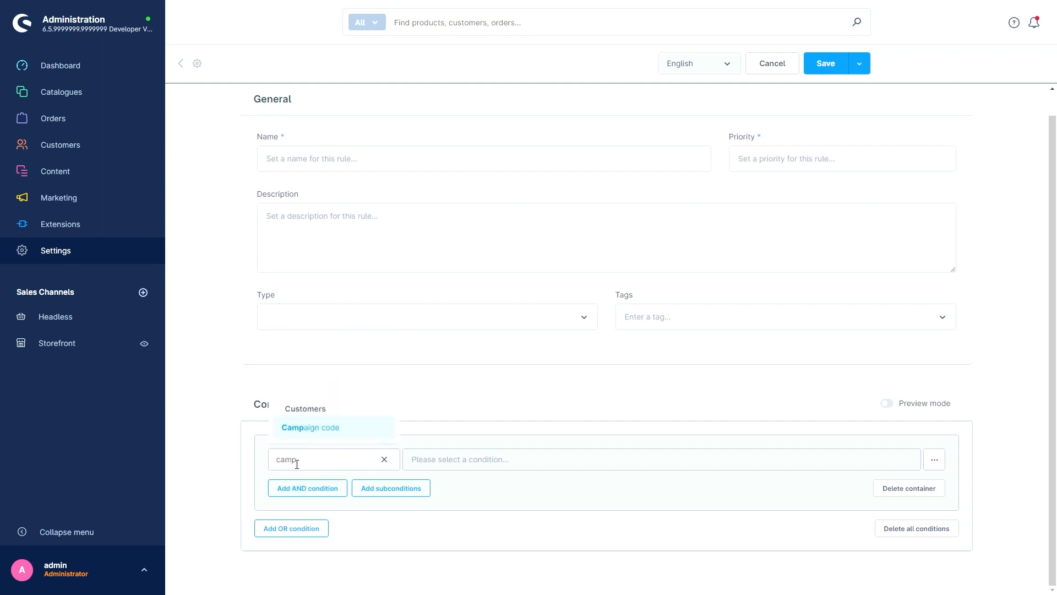
type("cus")
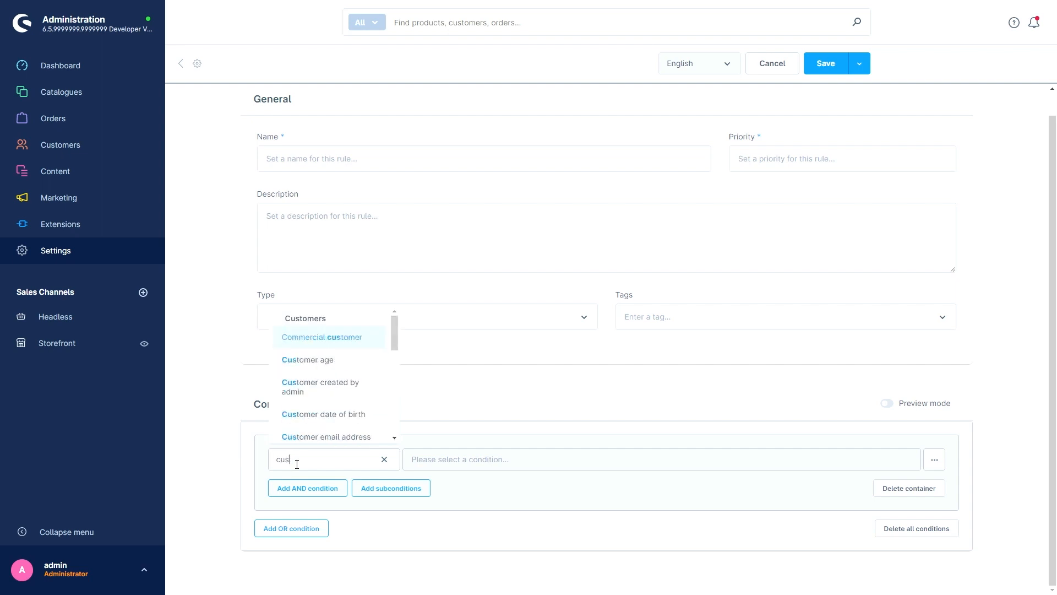
type("tomer")
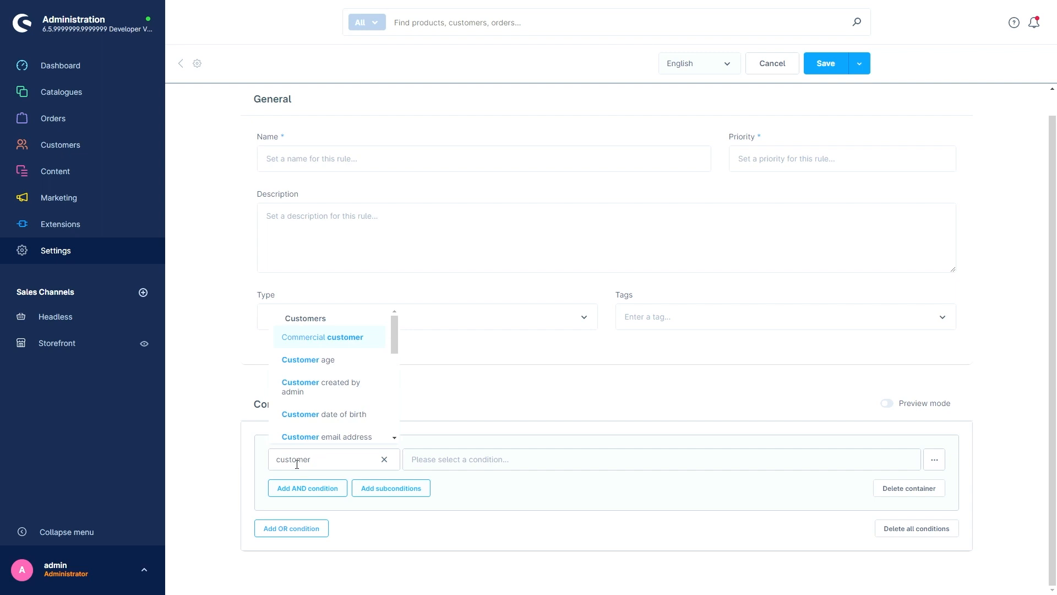
mouse_move(321, 360)
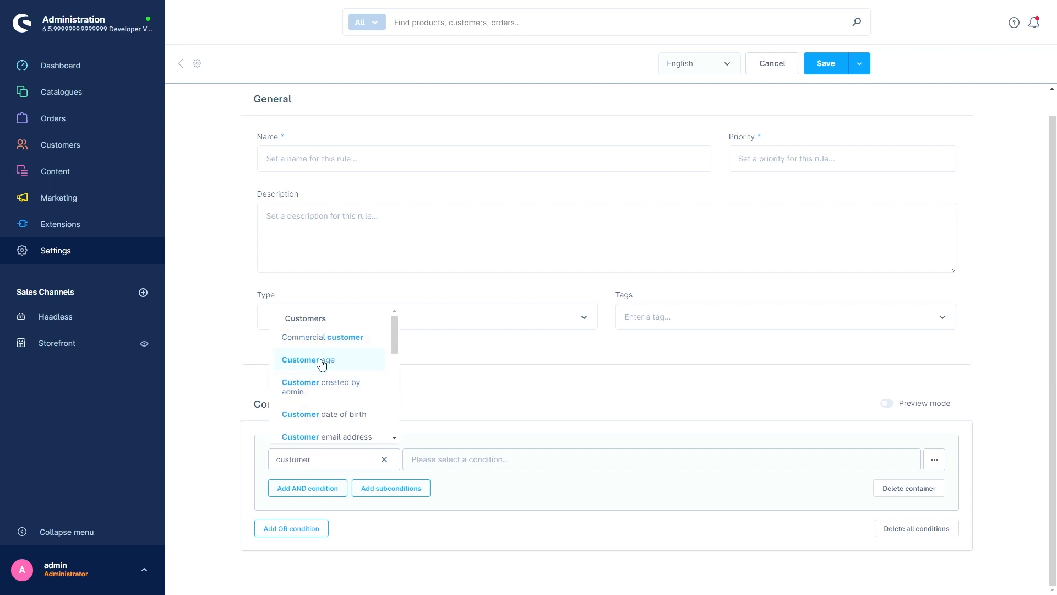
mouse_move(327, 390)
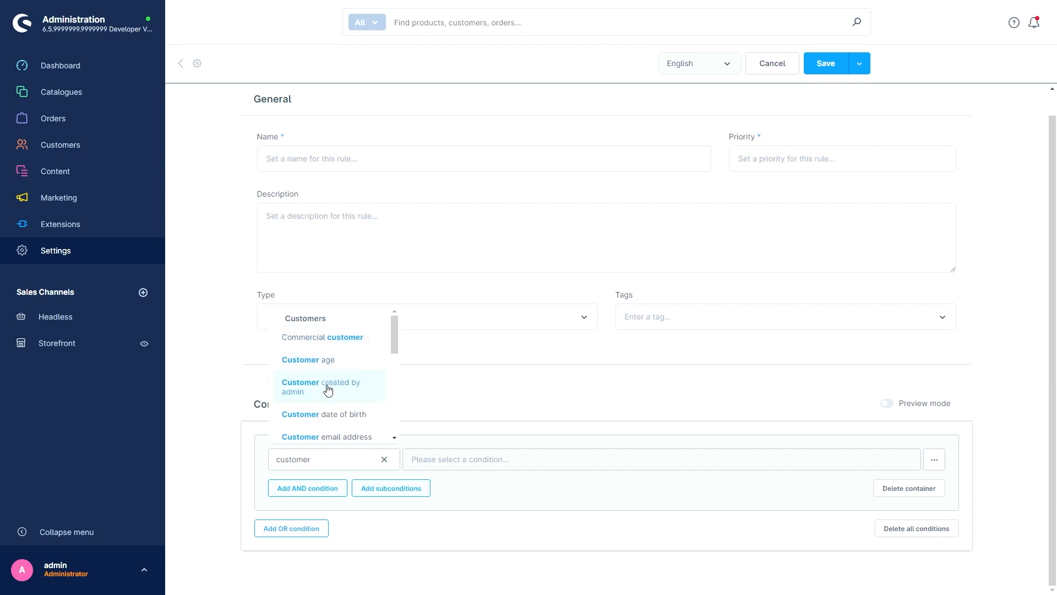
left_click(331, 459)
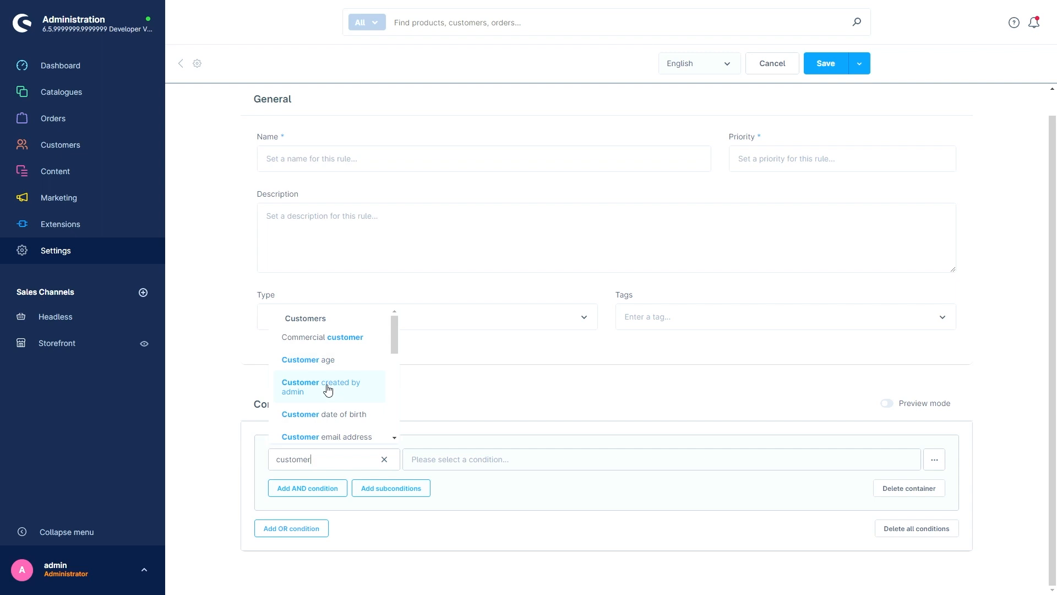
scroll("down", 3)
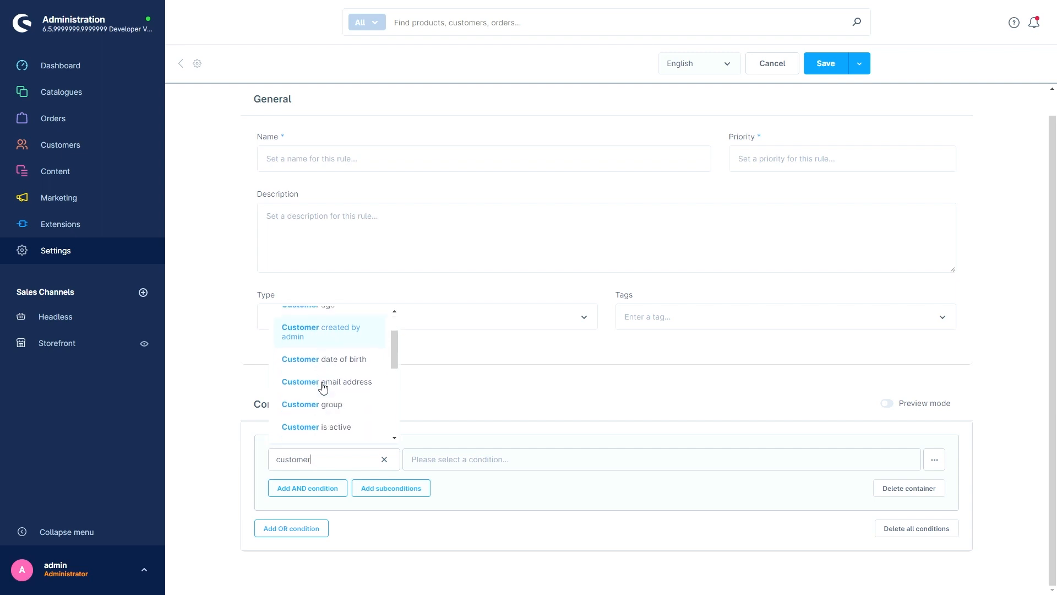
mouse_move(330, 432)
type("da")
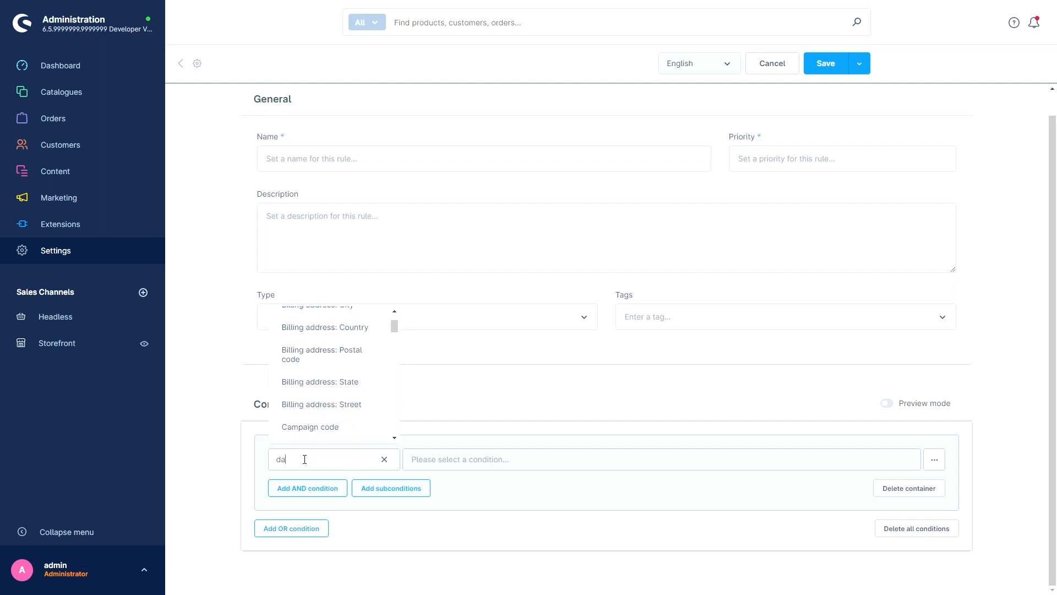
type("ys")
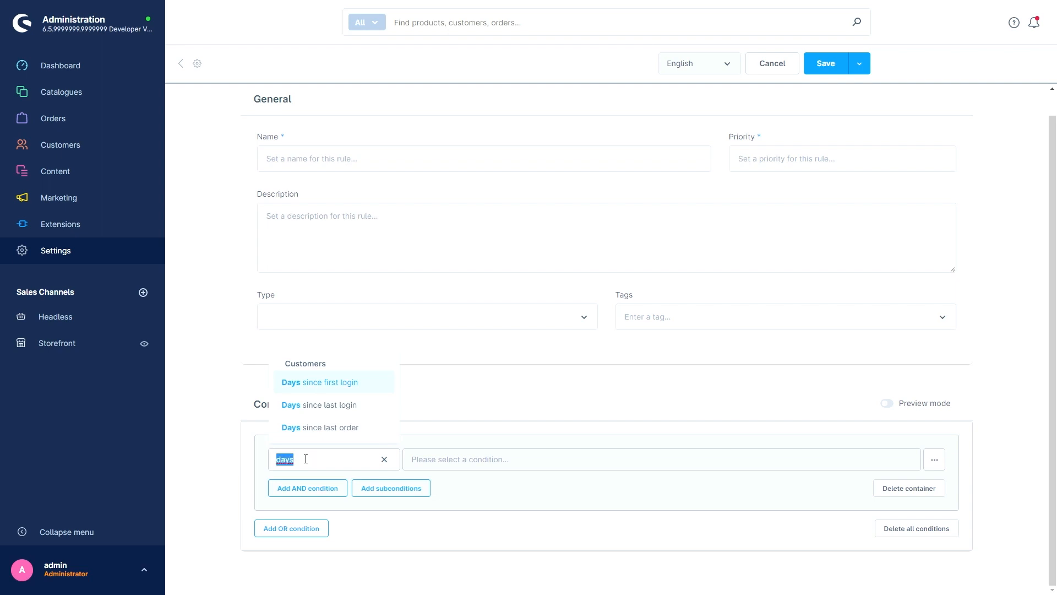
type("shi")
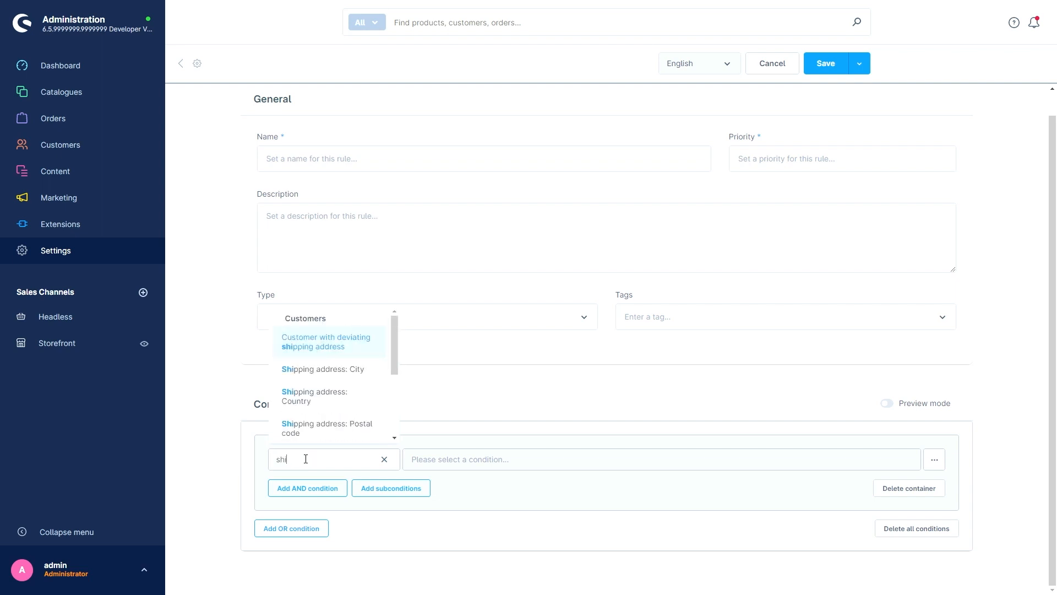
type("pp")
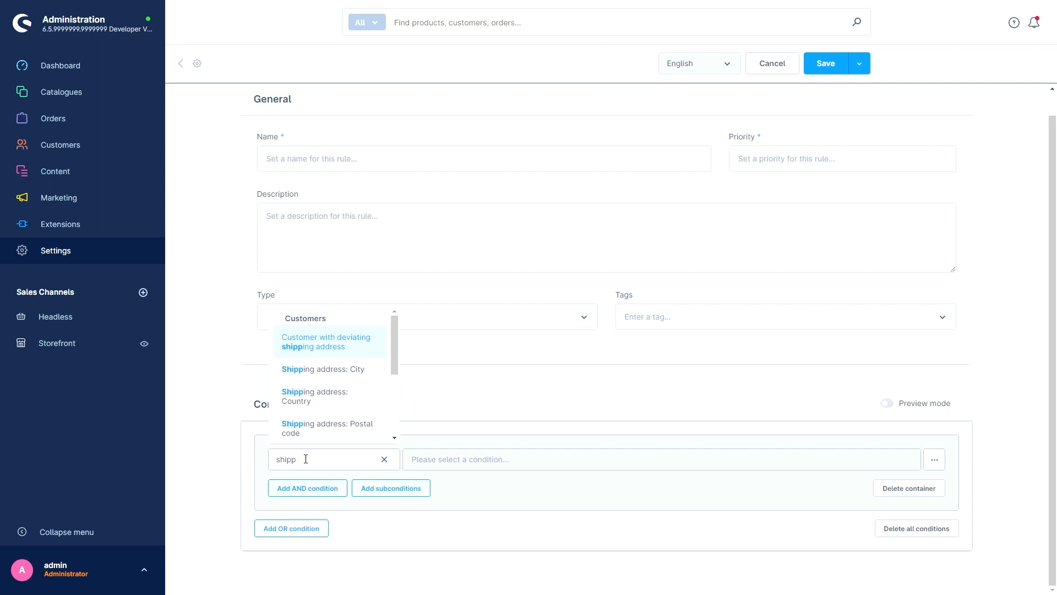
type("ing")
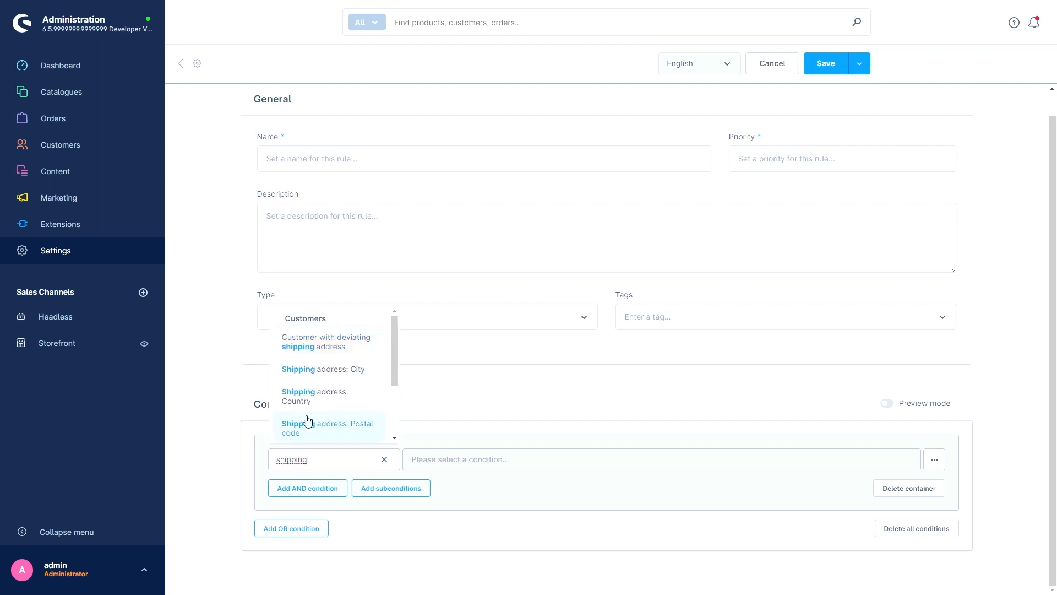
scroll("down", 3)
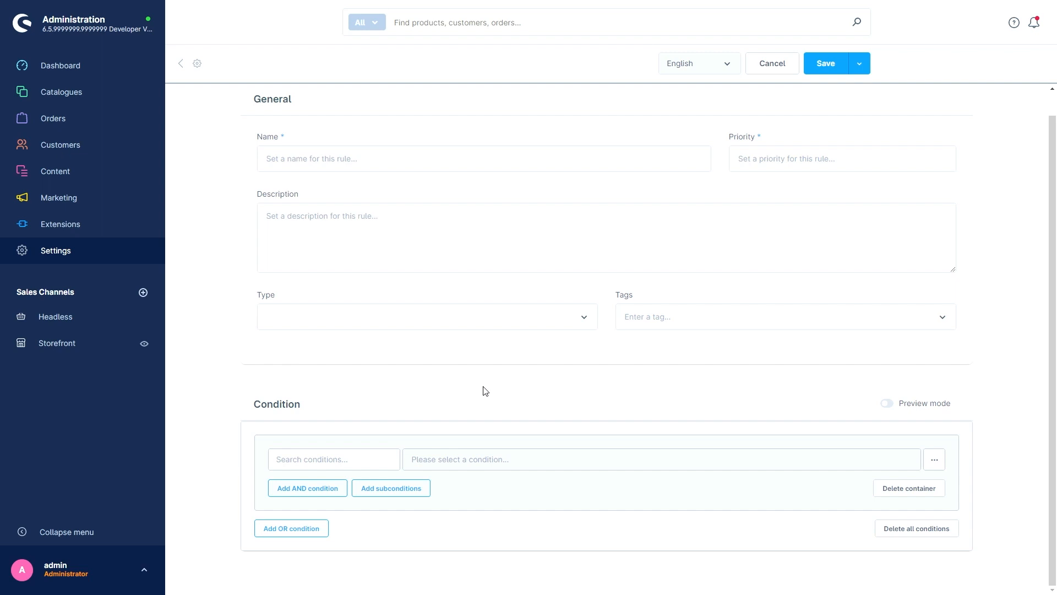
mouse_move(361, 412)
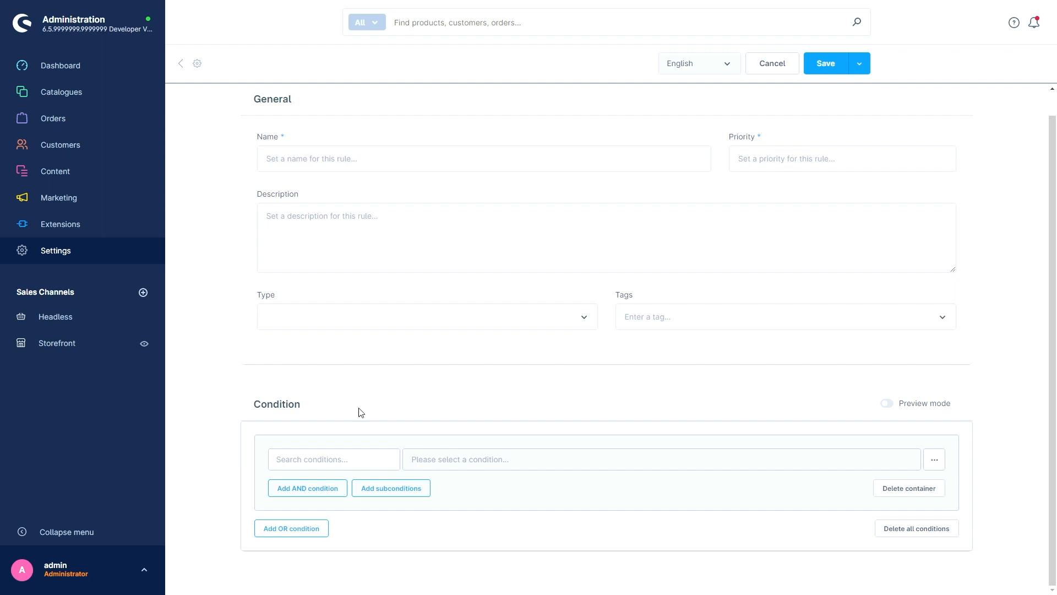
Step: Discard the unsaved new rule and open the 250-entry Countries list
left_click(772, 63)
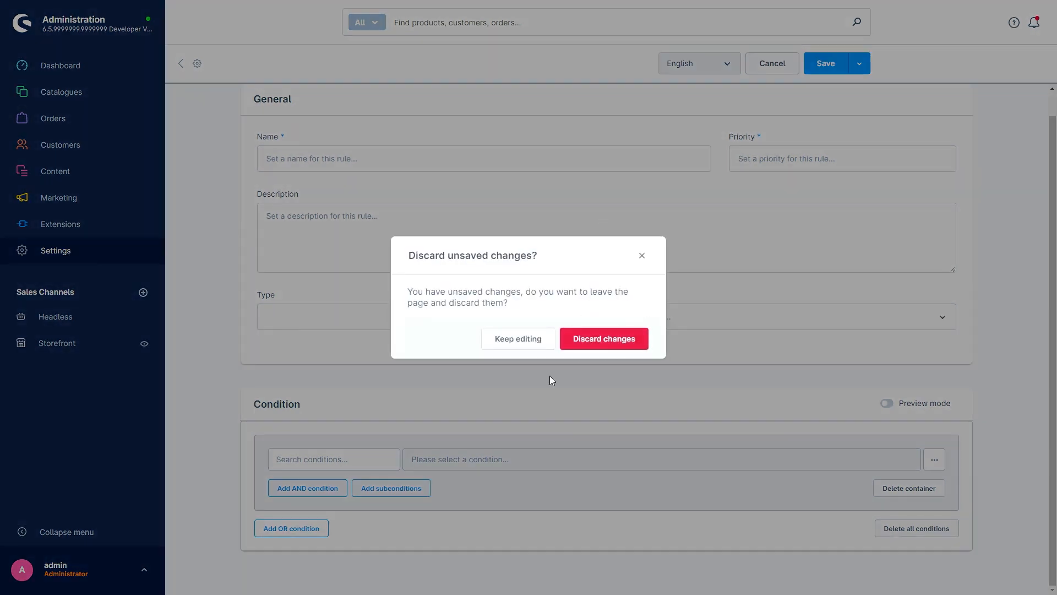
left_click(603, 338)
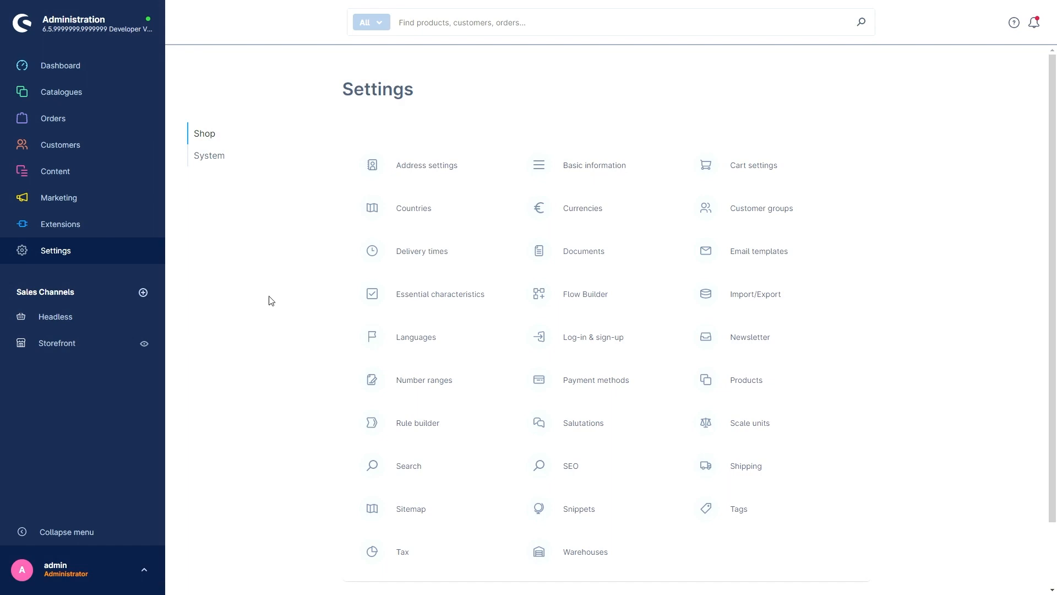
mouse_move(414, 208)
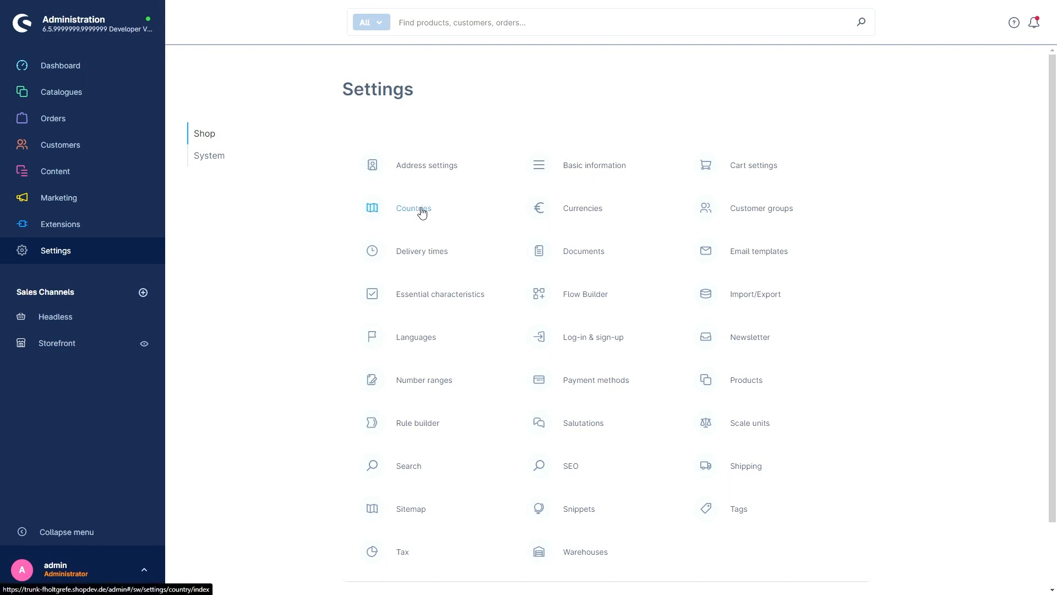
left_click(413, 207)
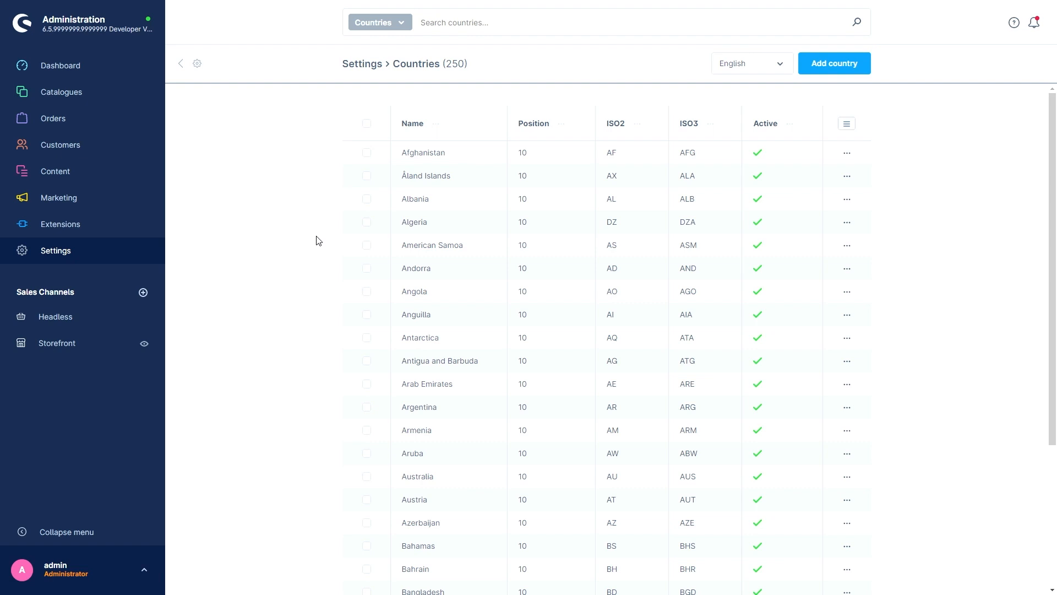
mouse_move(424, 152)
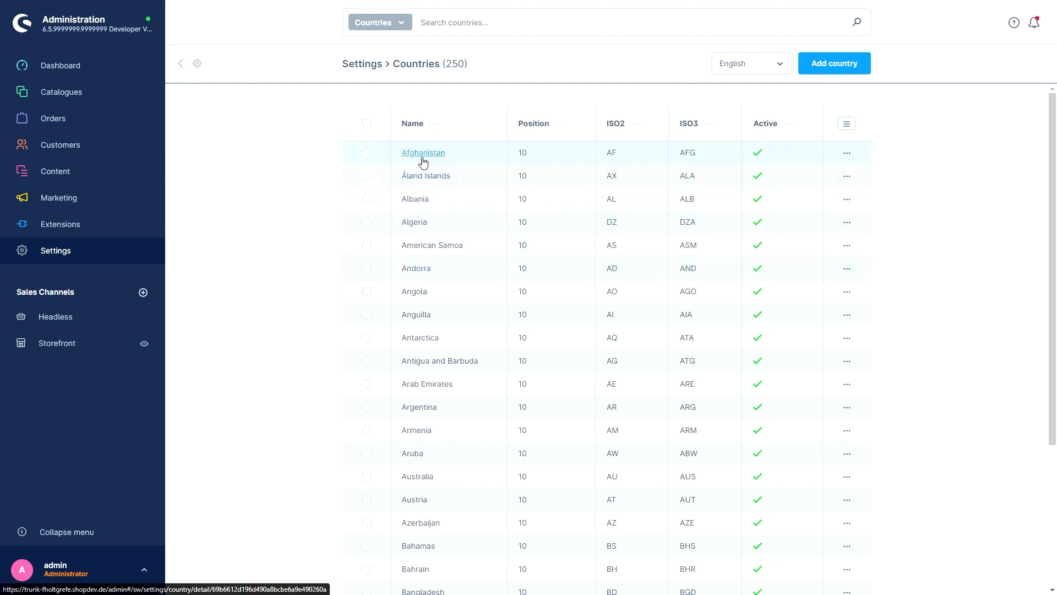
Step: Reorder Afghanistan's address markup: Country after Company/Department, Street after Postal code/City
left_click(833, 63)
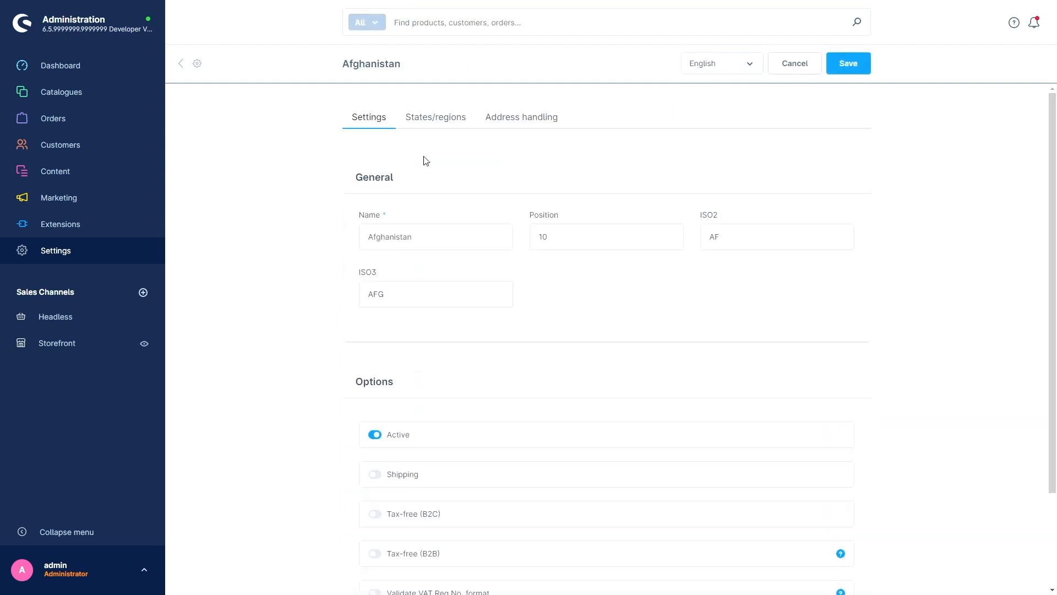
left_click(522, 117)
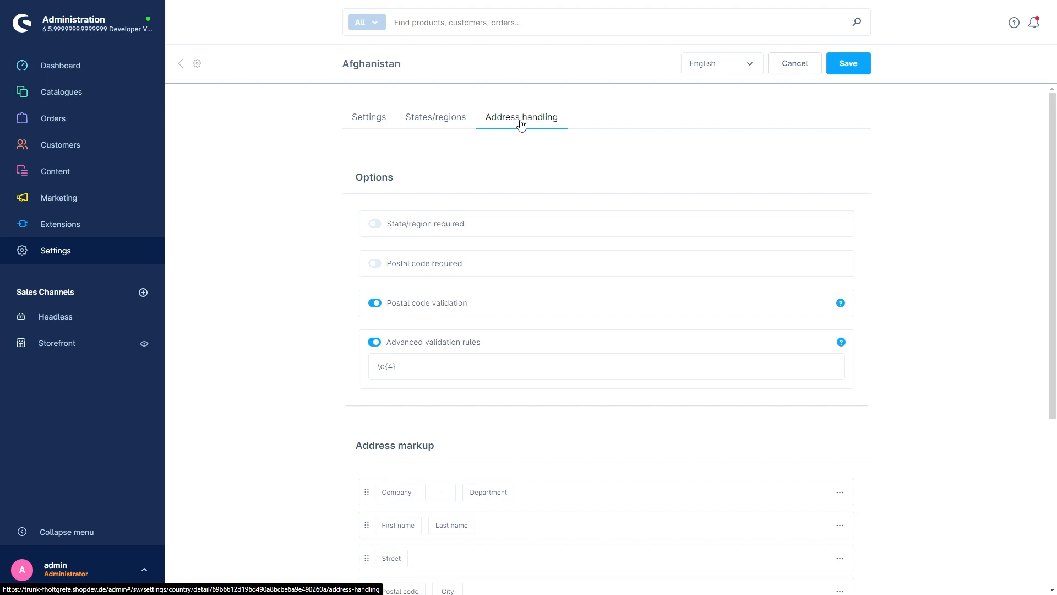
mouse_move(405, 358)
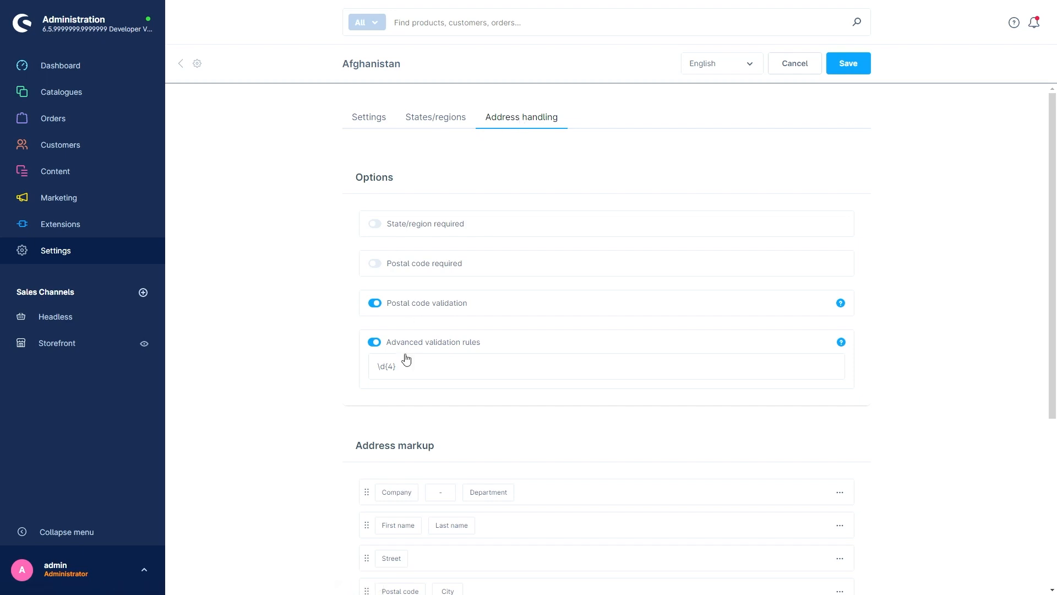
mouse_move(411, 355)
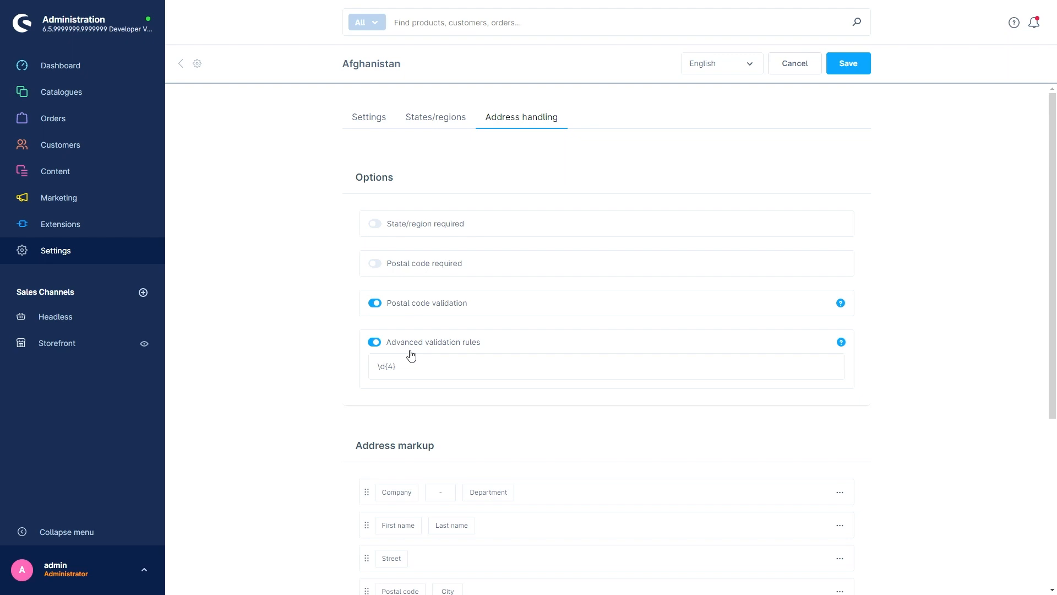
scroll("down", 3)
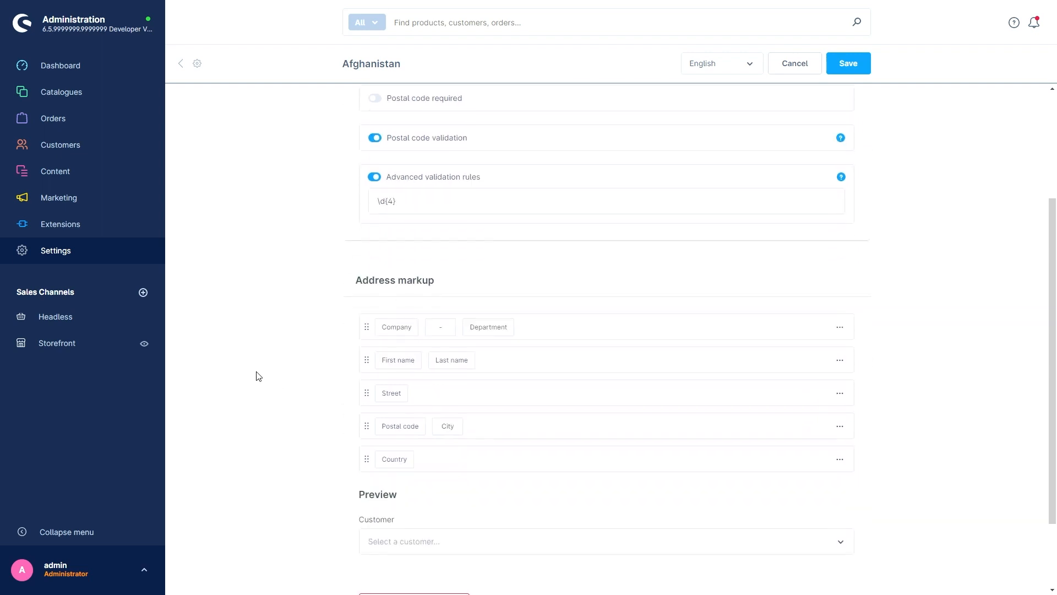
scroll("down", 3)
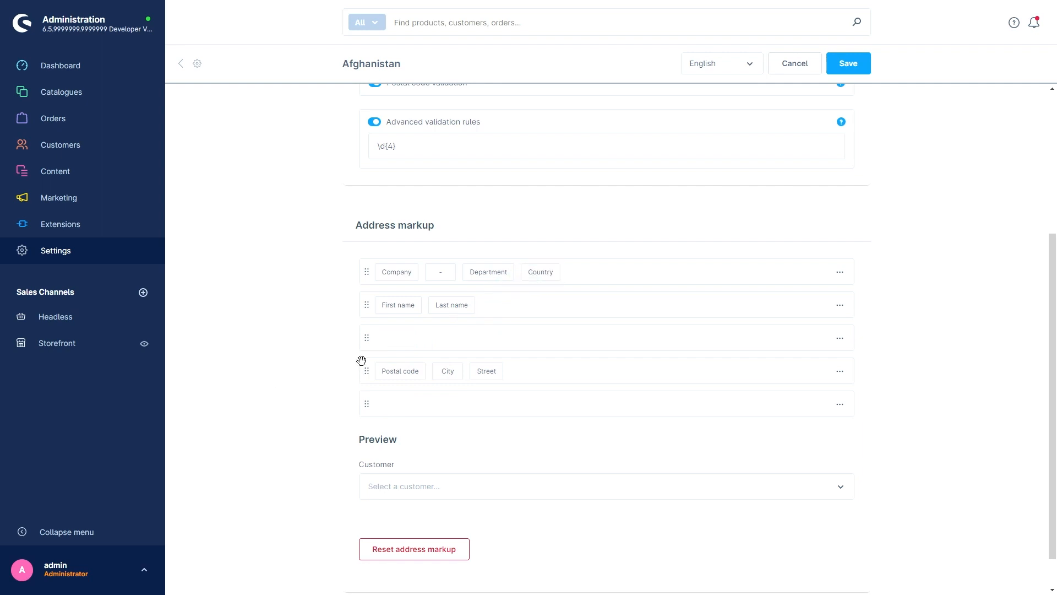
mouse_move(310, 369)
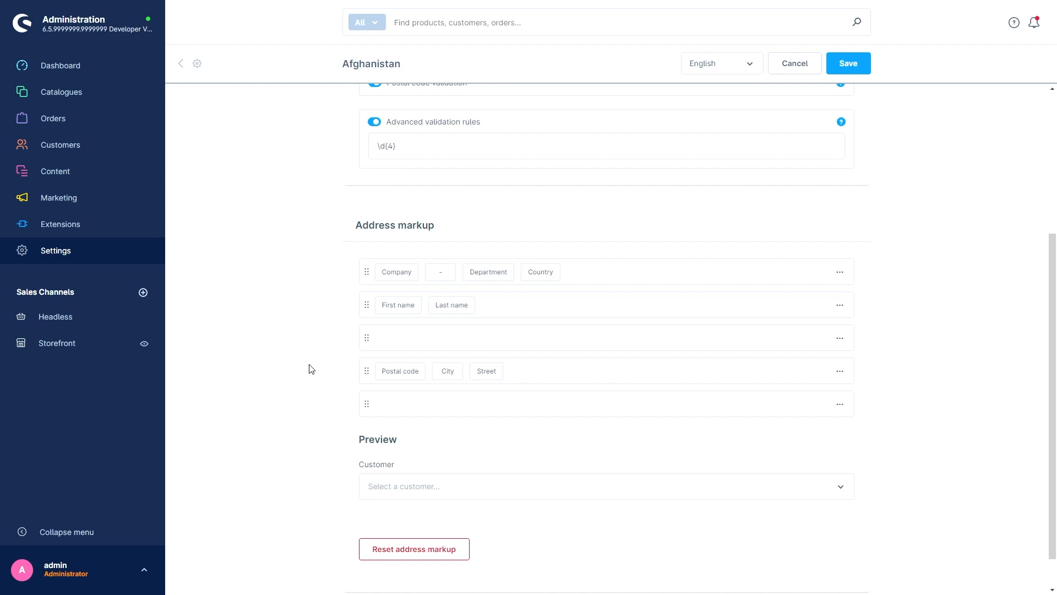
left_click(61, 65)
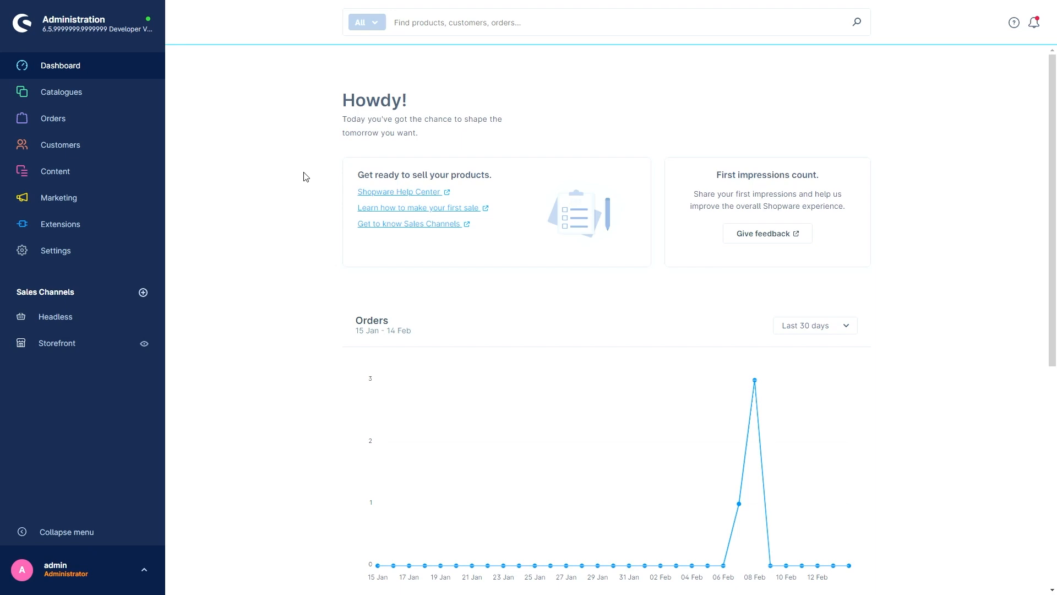
mouse_move(279, 180)
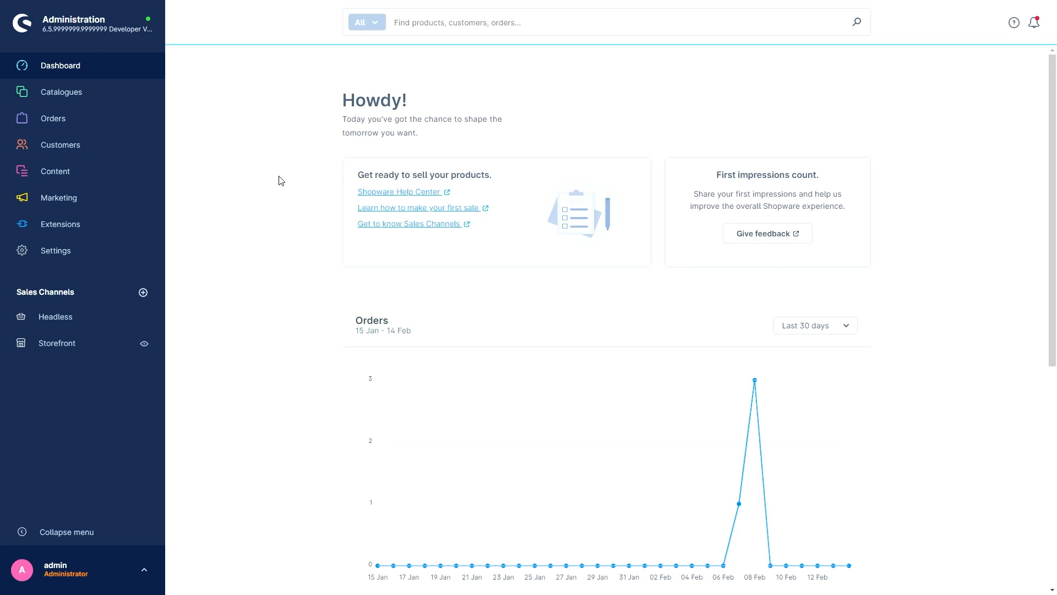
Step: Open order 10002, paid and shipped with five Product #1 units
left_click(52, 118)
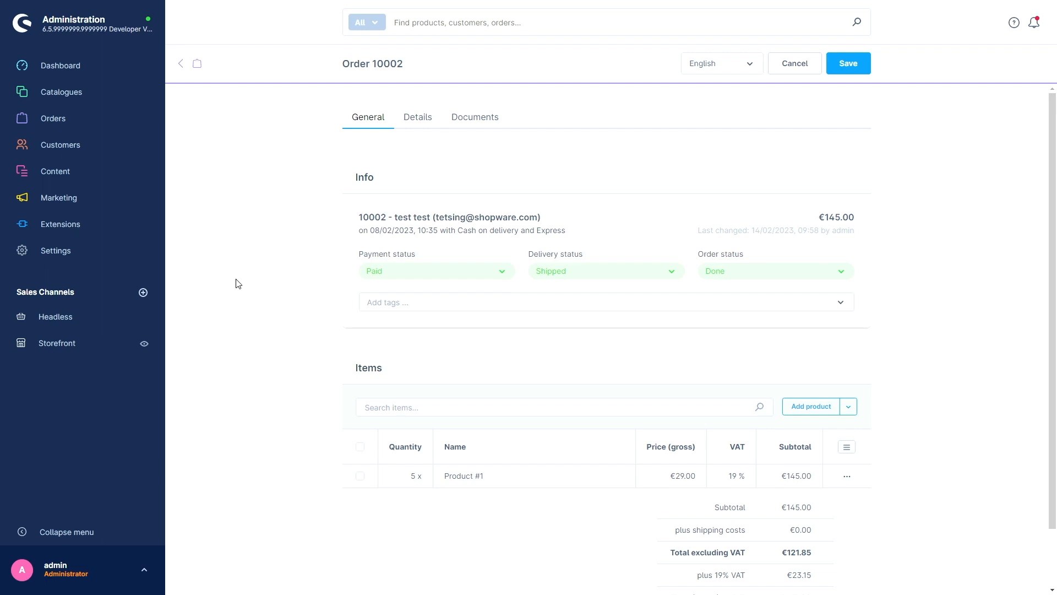
mouse_move(407, 128)
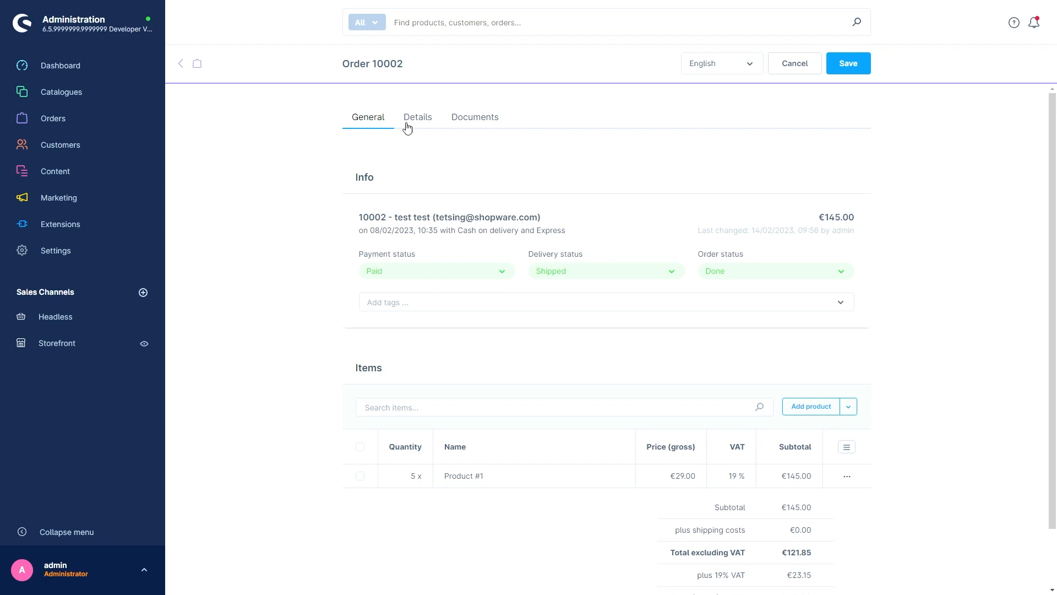
mouse_move(475, 117)
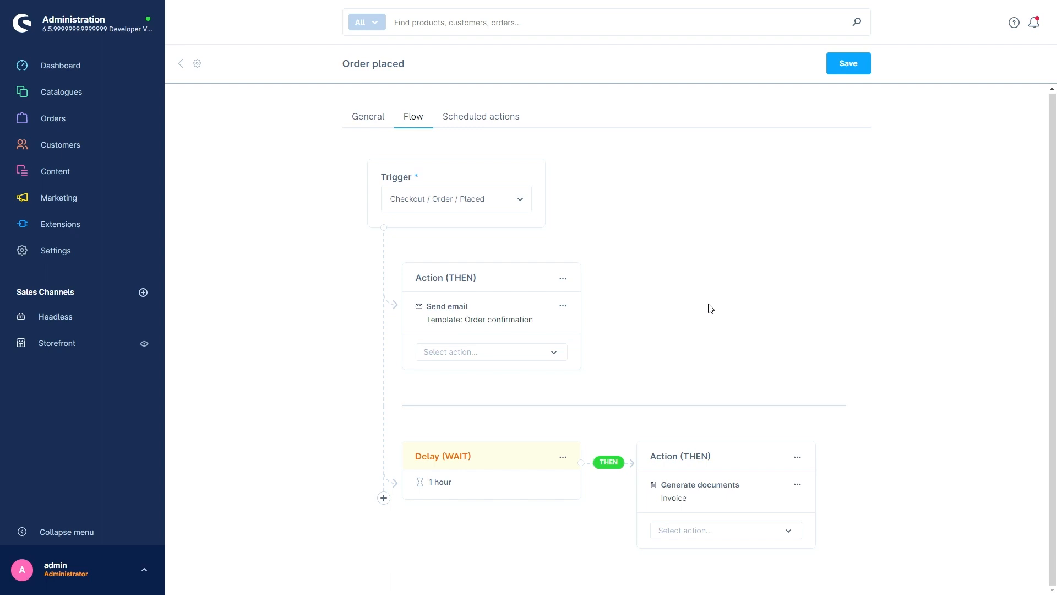
mouse_move(369, 83)
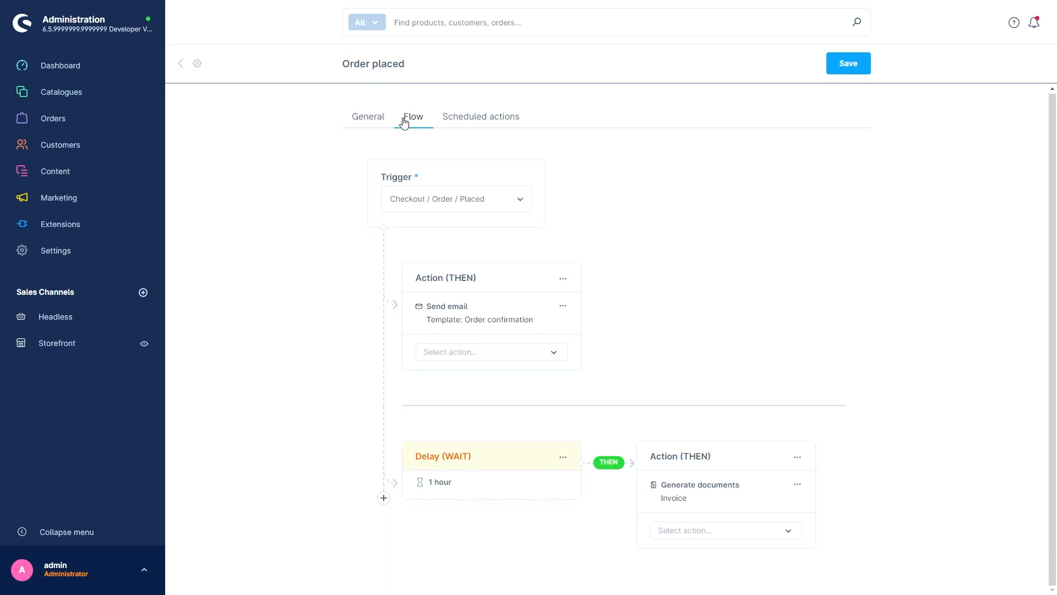
mouse_move(324, 350)
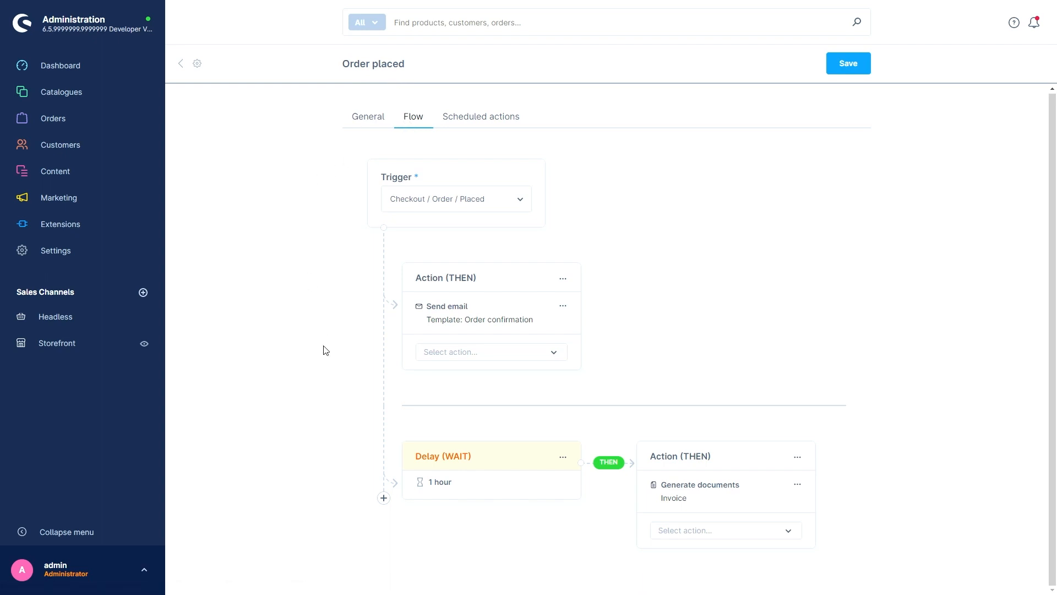
mouse_move(284, 384)
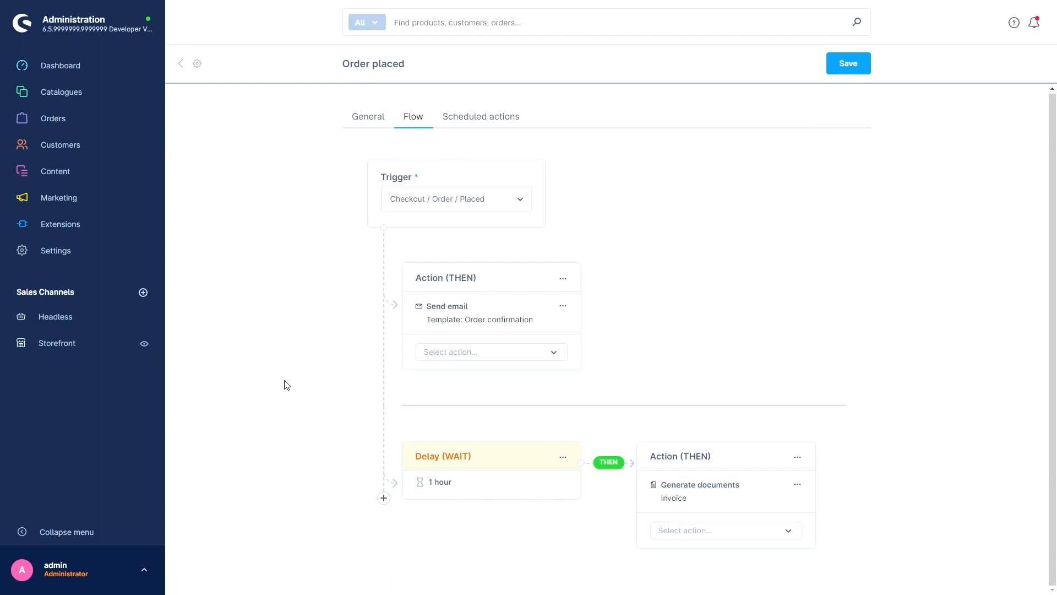
mouse_move(329, 390)
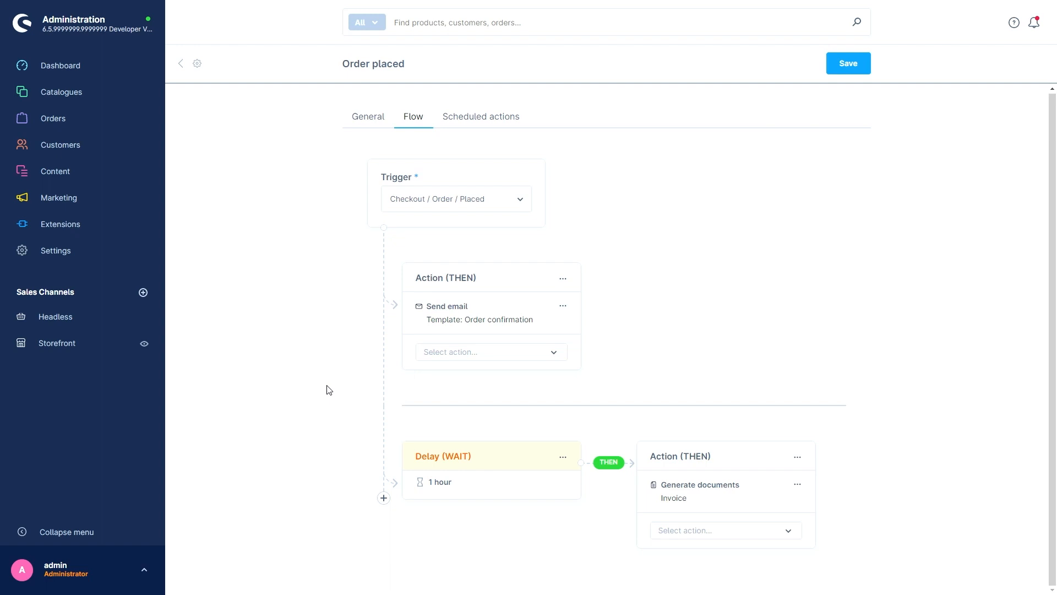
mouse_move(457, 483)
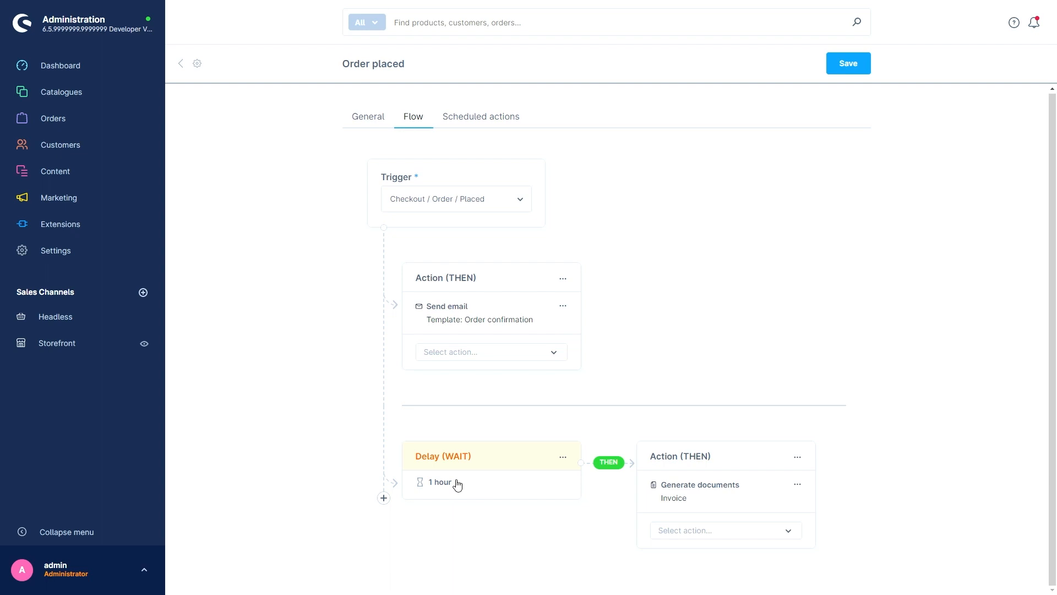
Step: Inspect the Order placed flow's one-hour delay before invoice generation
left_click(53, 118)
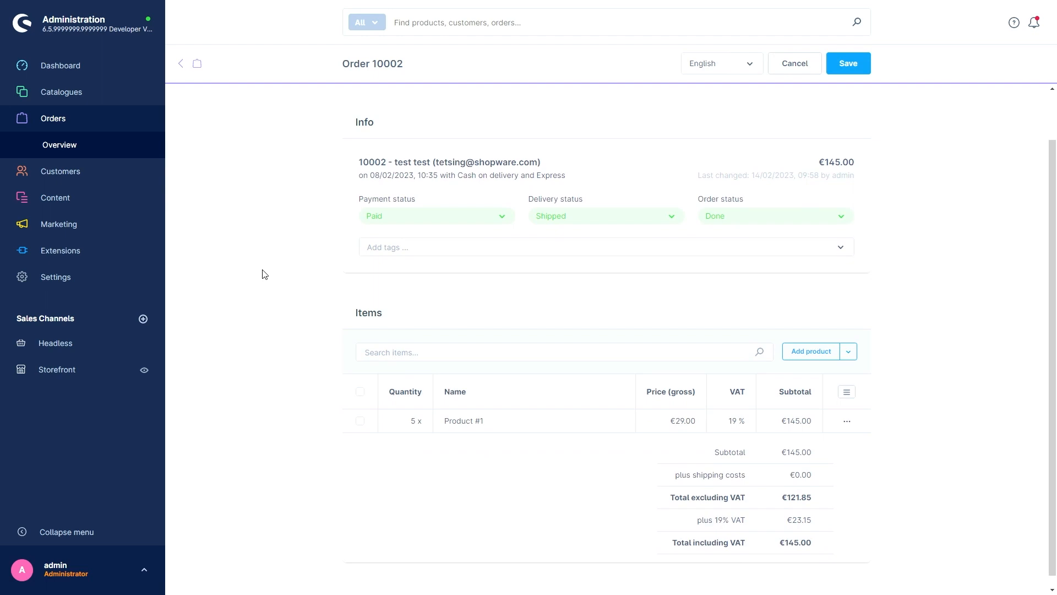
mouse_move(358, 425)
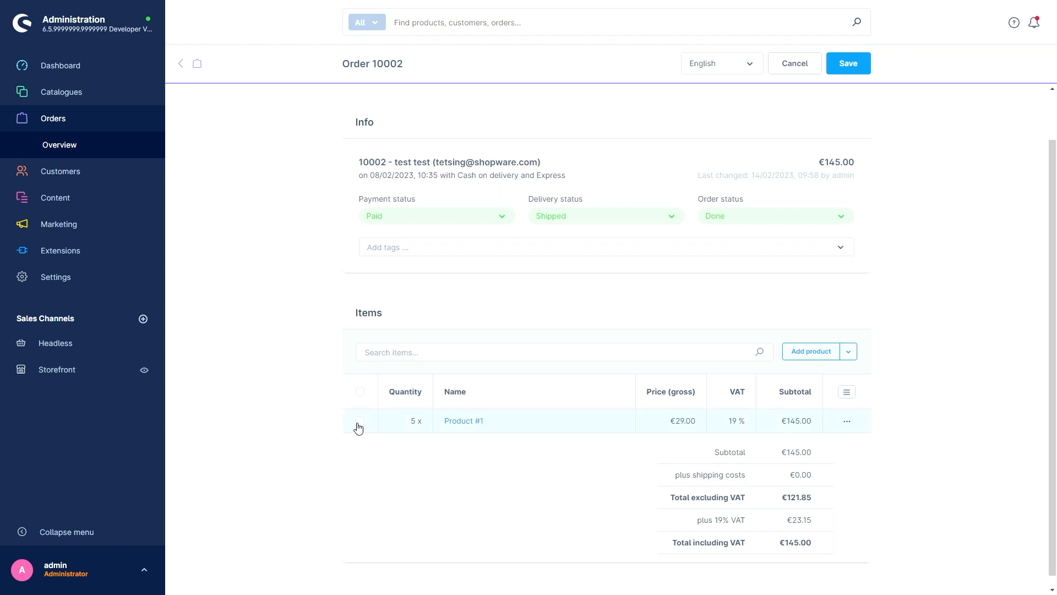
Step: Tick the checkbox of order 10002's Product #1 line item
left_click(360, 421)
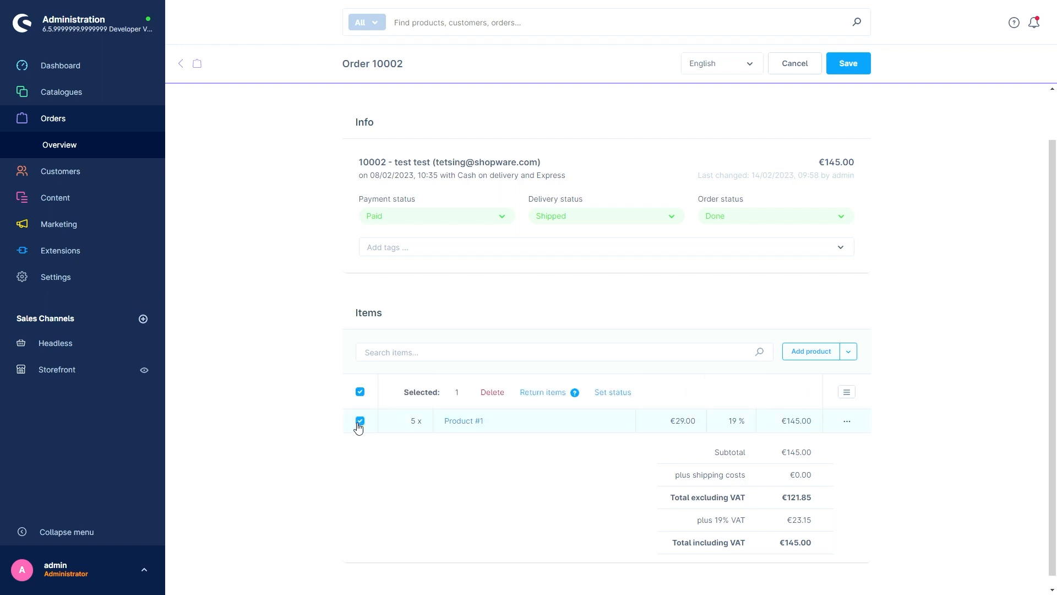
mouse_move(531, 442)
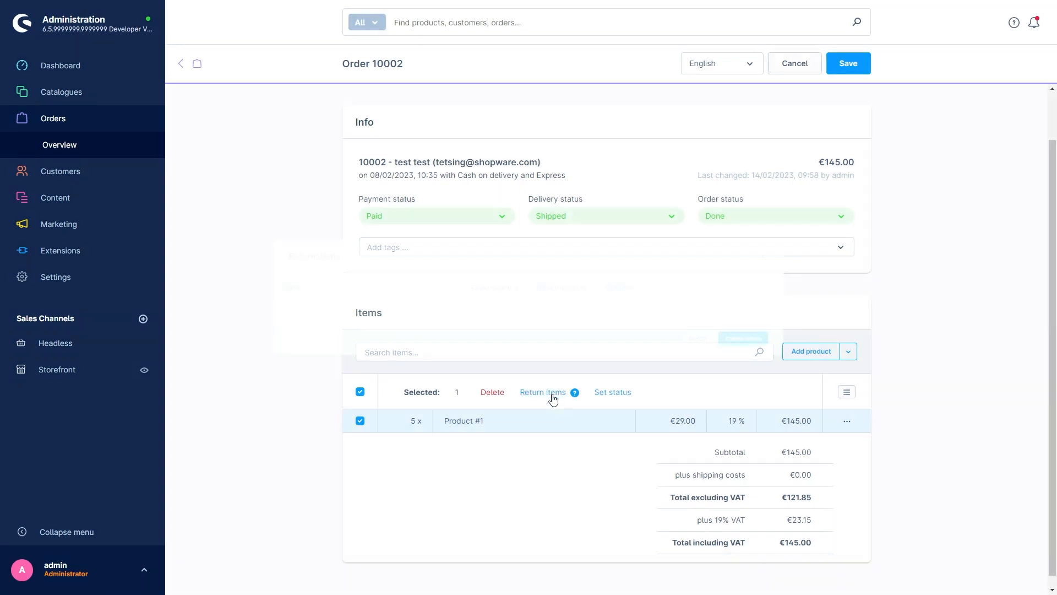
Step: Create return #10009 for 3 Product #1 units, refunding €87.00
left_click(542, 392)
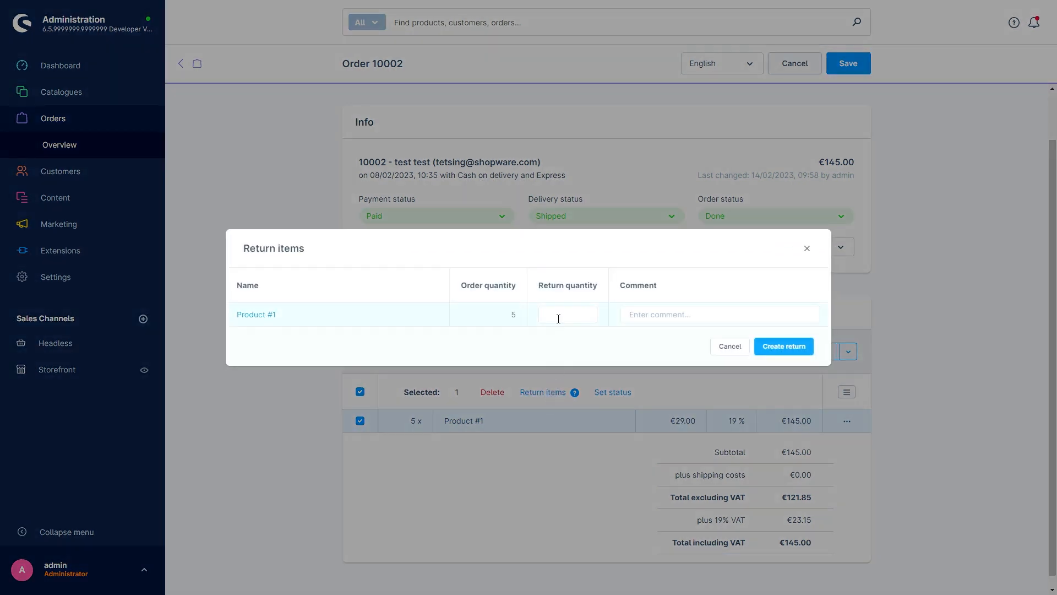
left_click(567, 315)
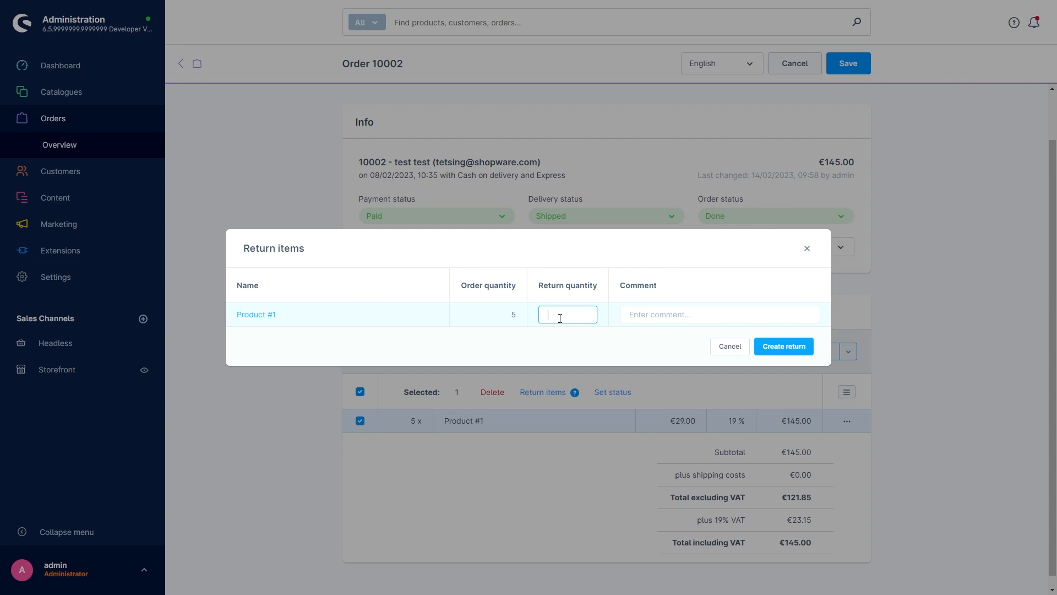
type("3")
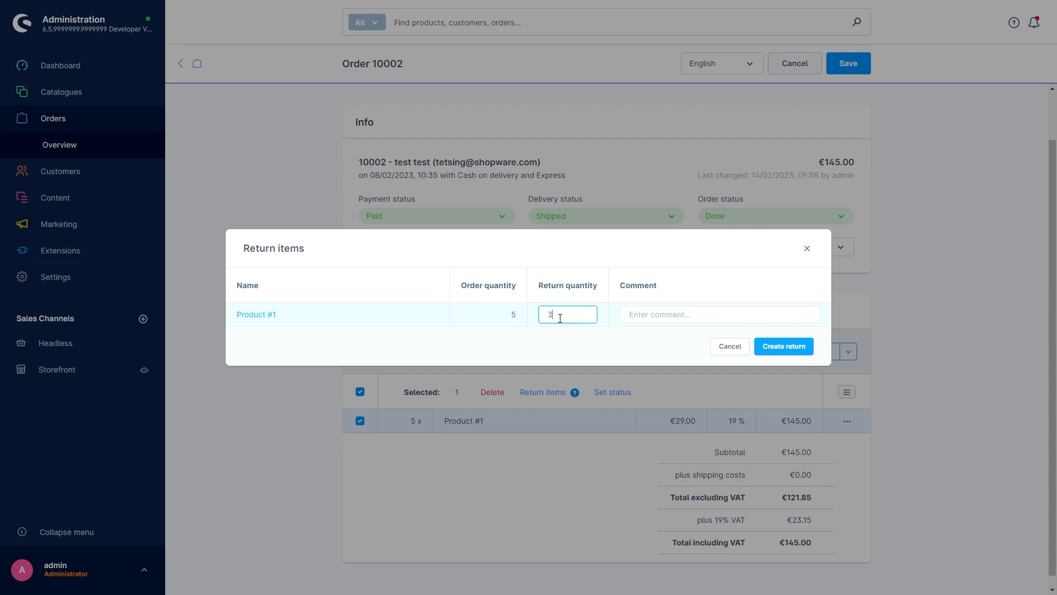
left_click(718, 314)
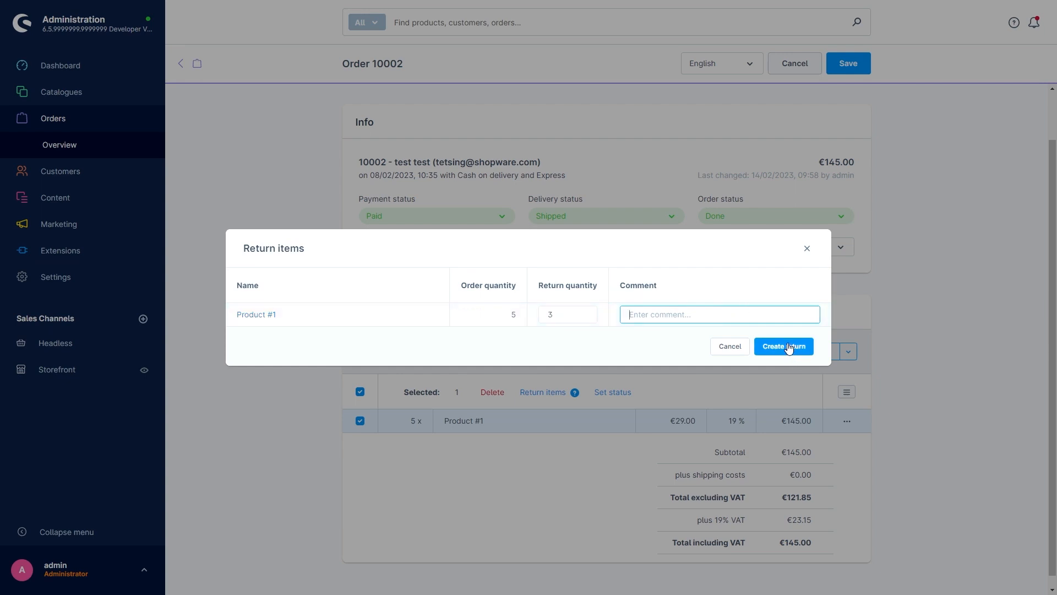
left_click(782, 345)
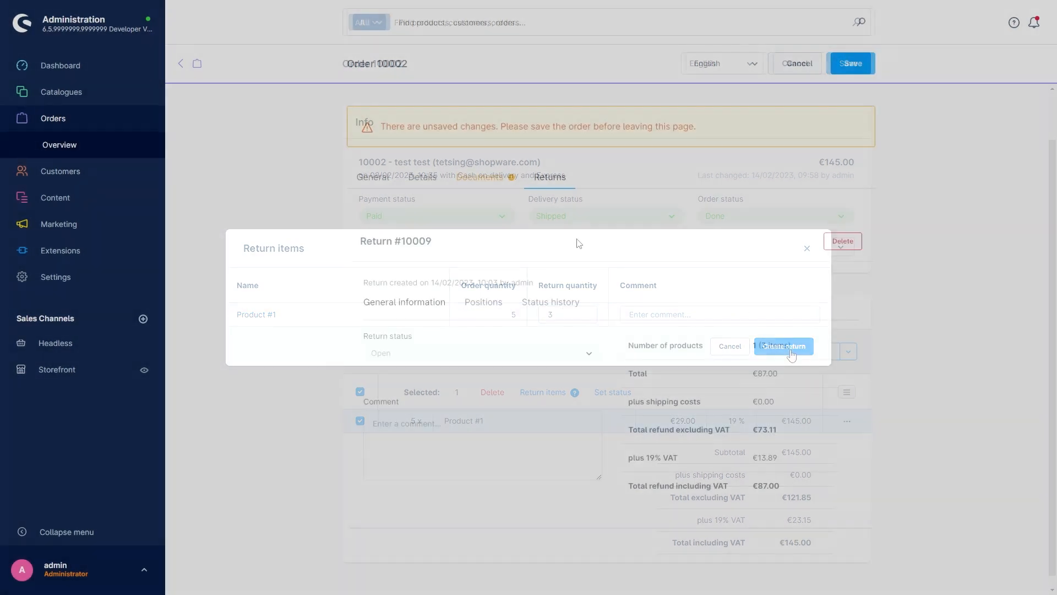
left_click(784, 346)
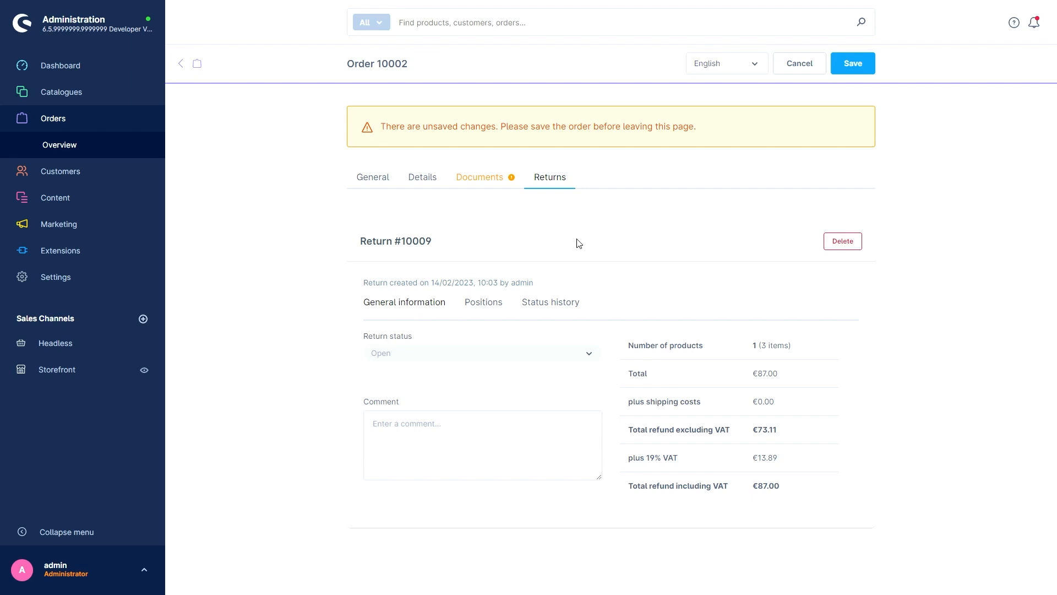
mouse_move(533, 243)
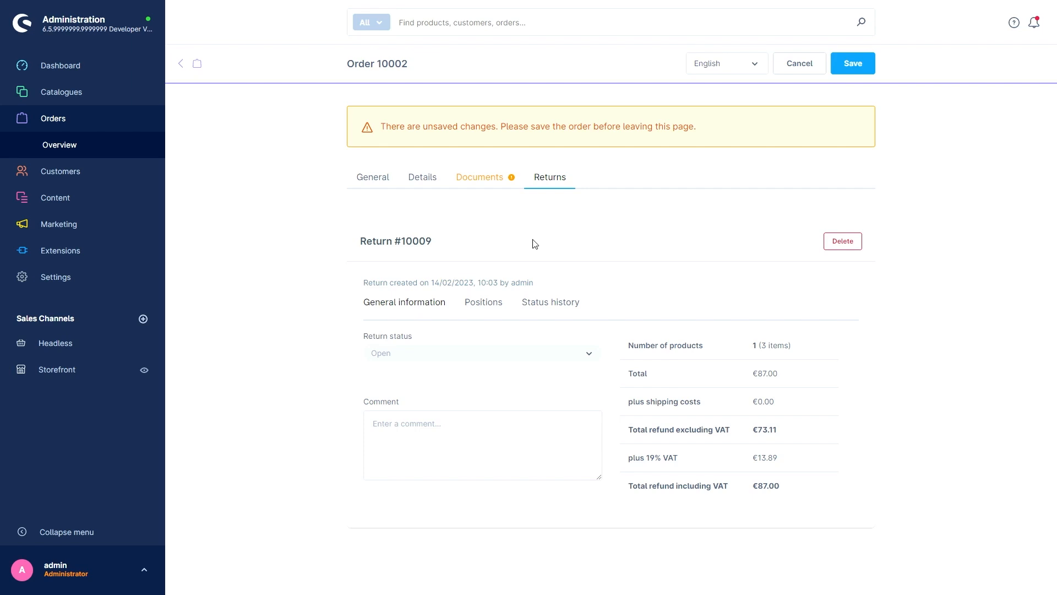
mouse_move(533, 311)
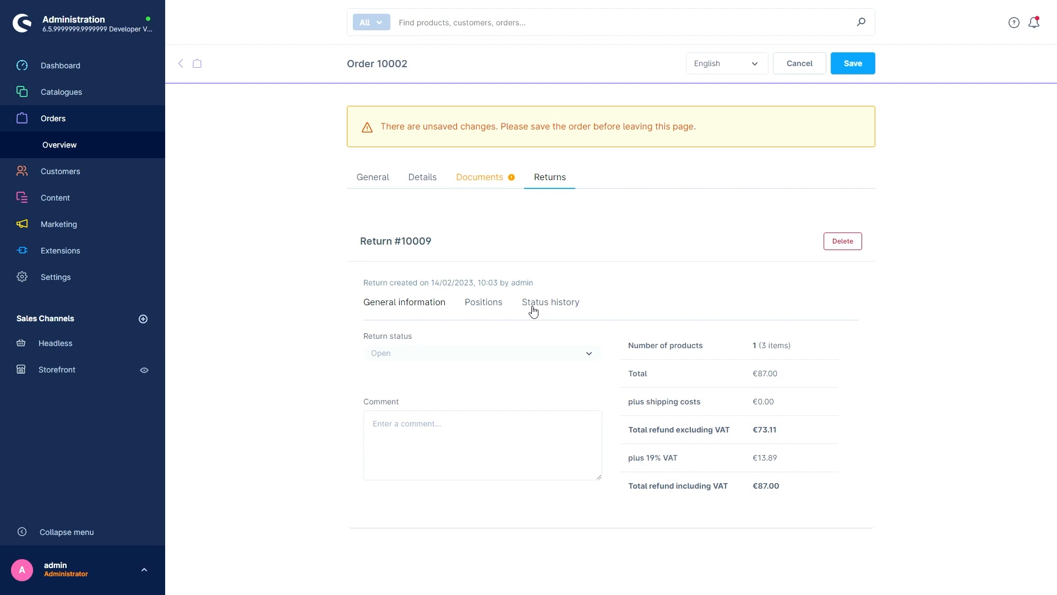
mouse_move(412, 166)
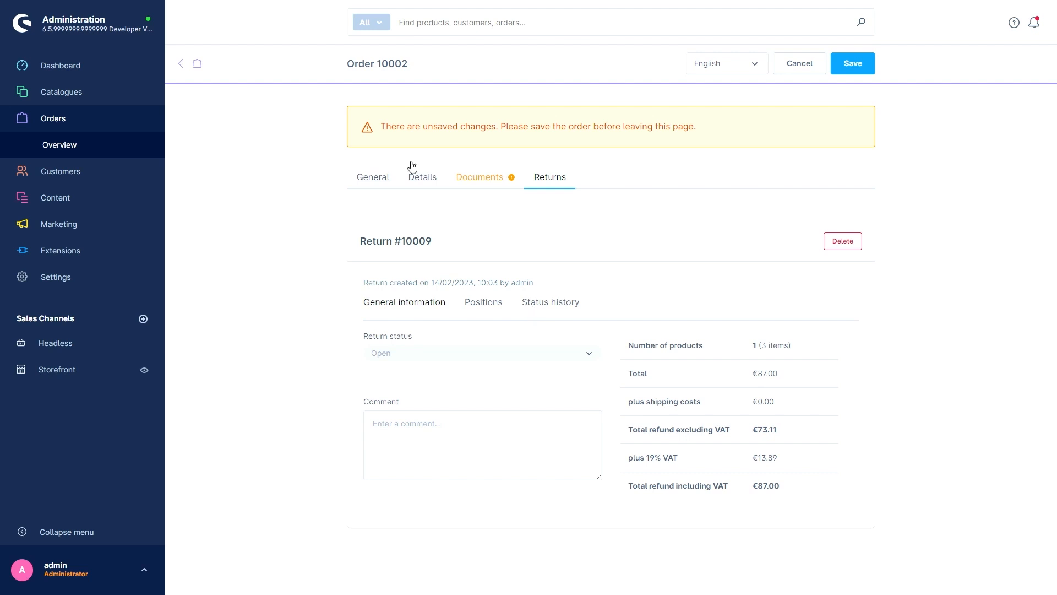
mouse_move(697, 219)
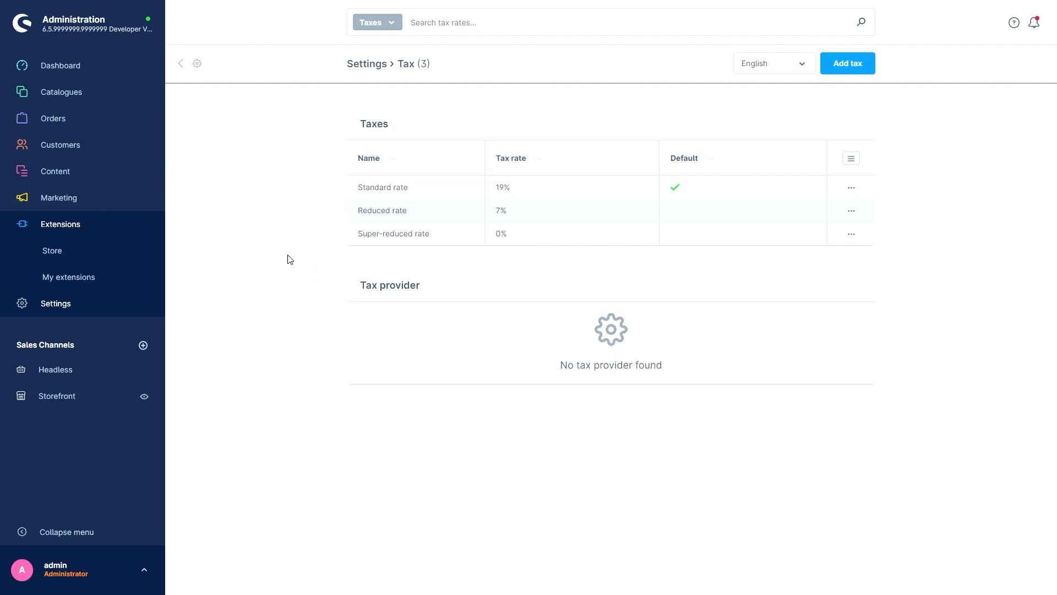
mouse_move(246, 277)
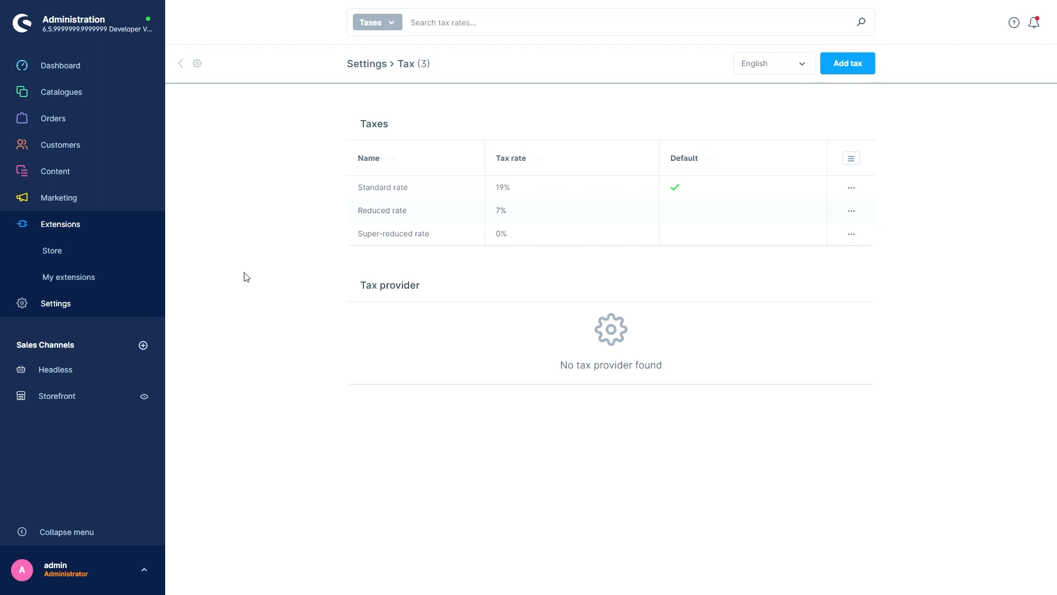
mouse_move(261, 268)
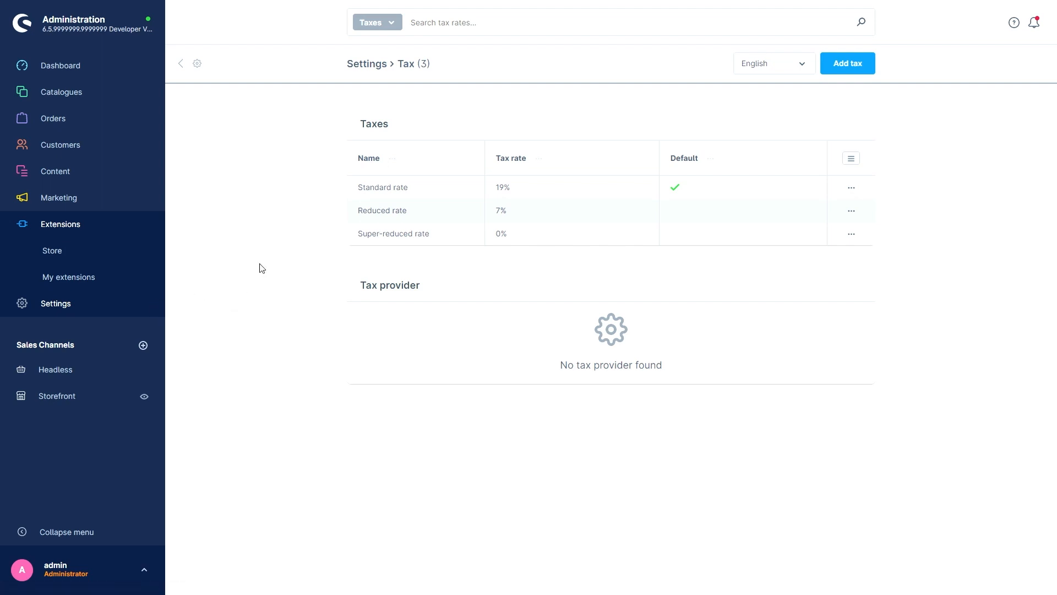
mouse_move(551, 319)
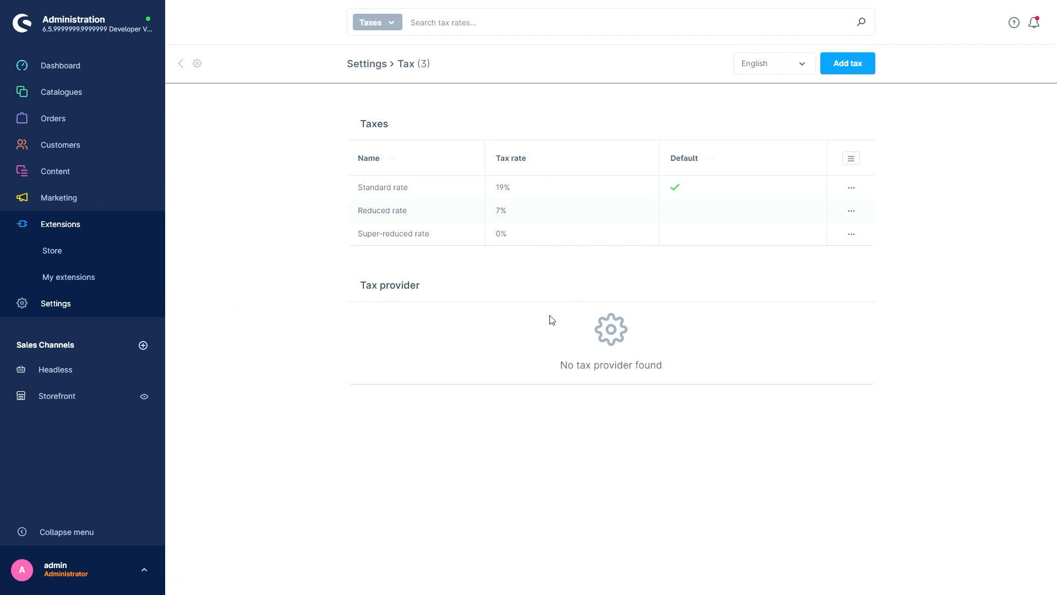
mouse_move(264, 230)
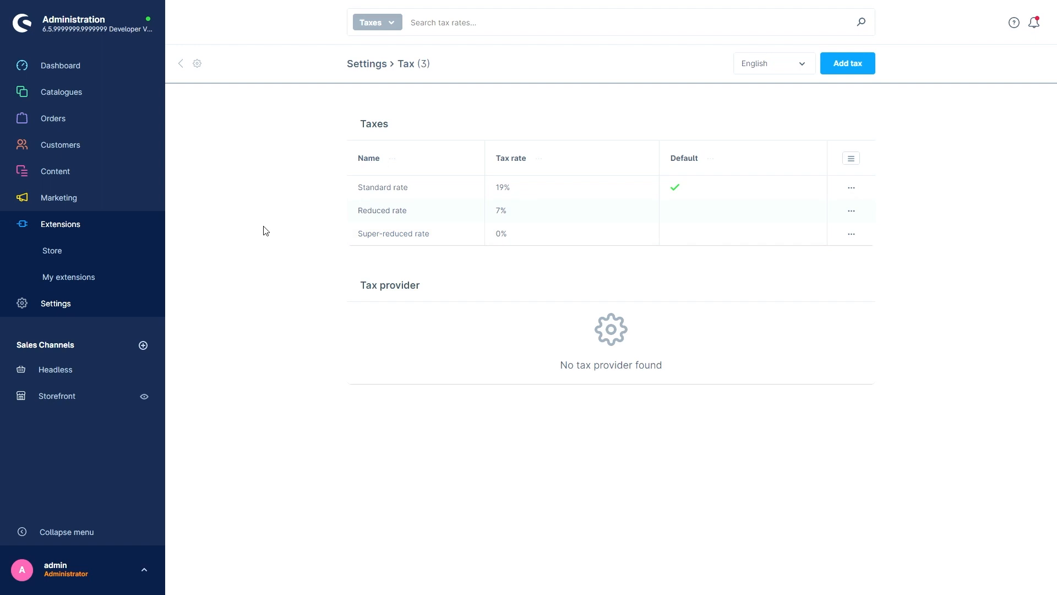
mouse_move(383, 353)
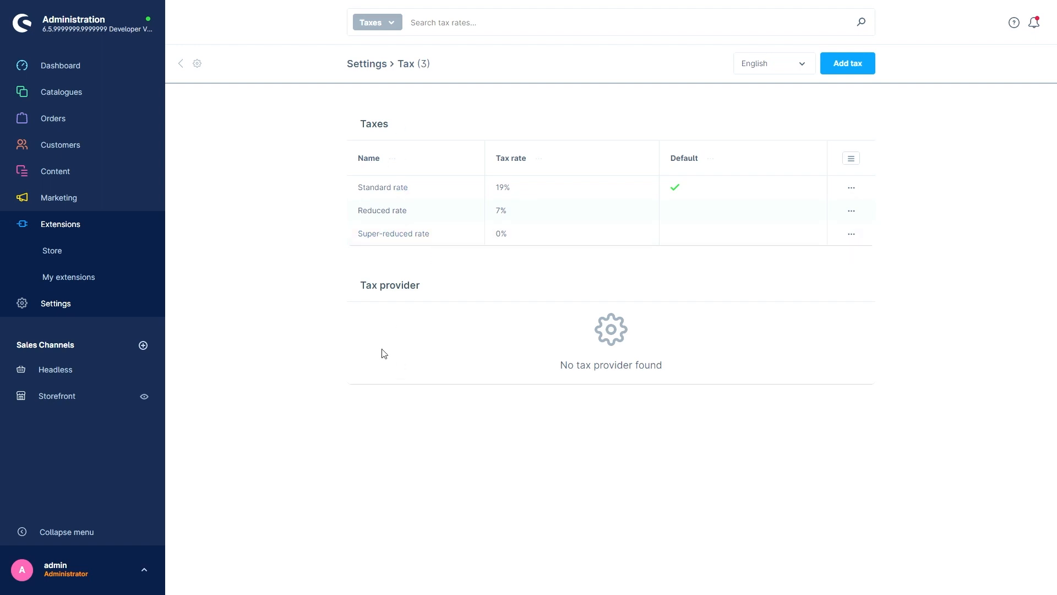
mouse_move(351, 320)
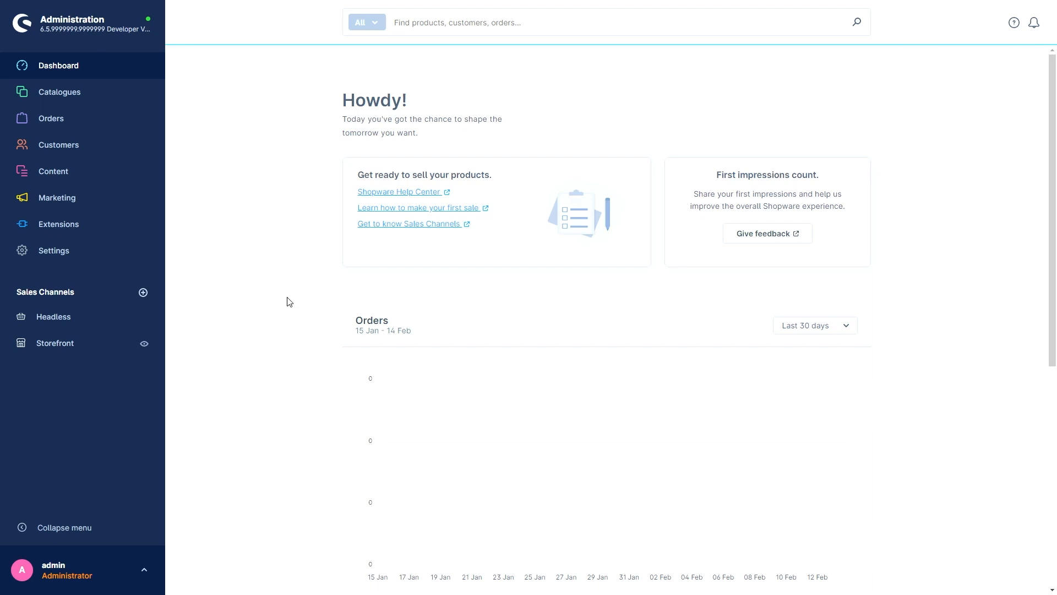
mouse_move(50, 118)
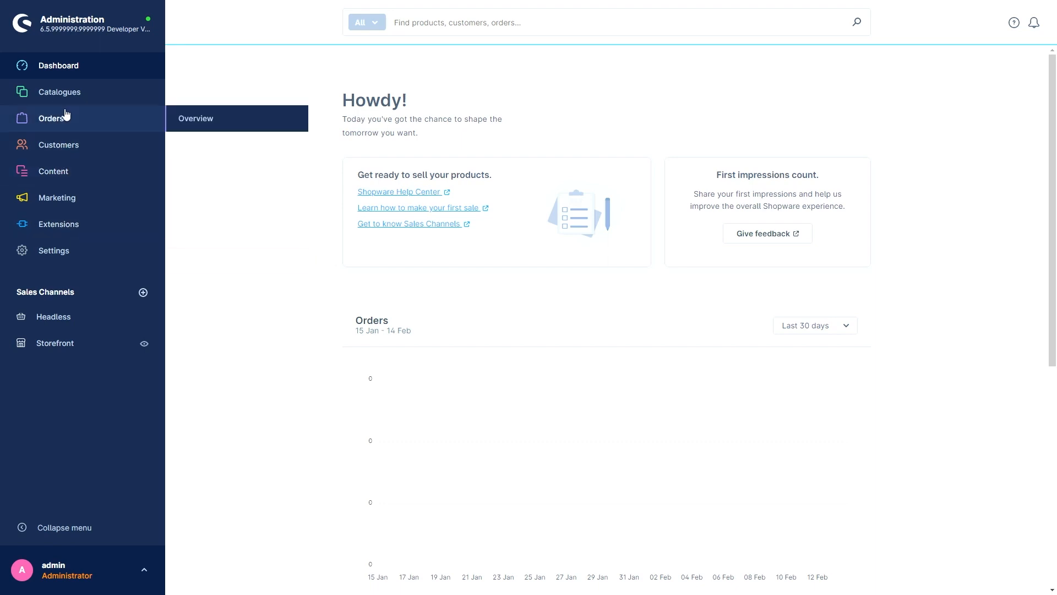
Step: Go to the Catalogues product listing and open product 01
left_click(59, 92)
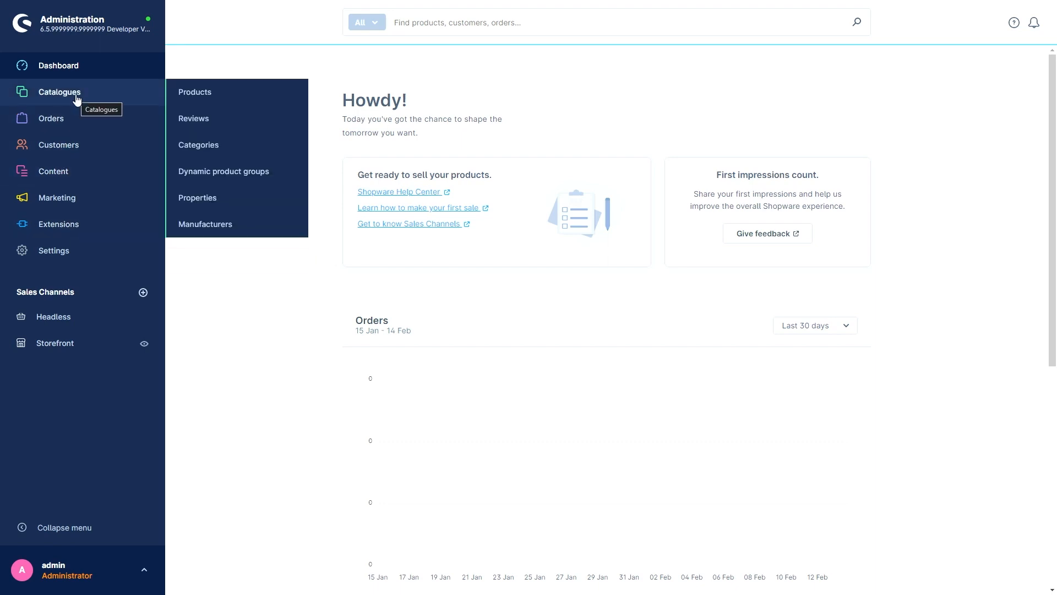
left_click(195, 93)
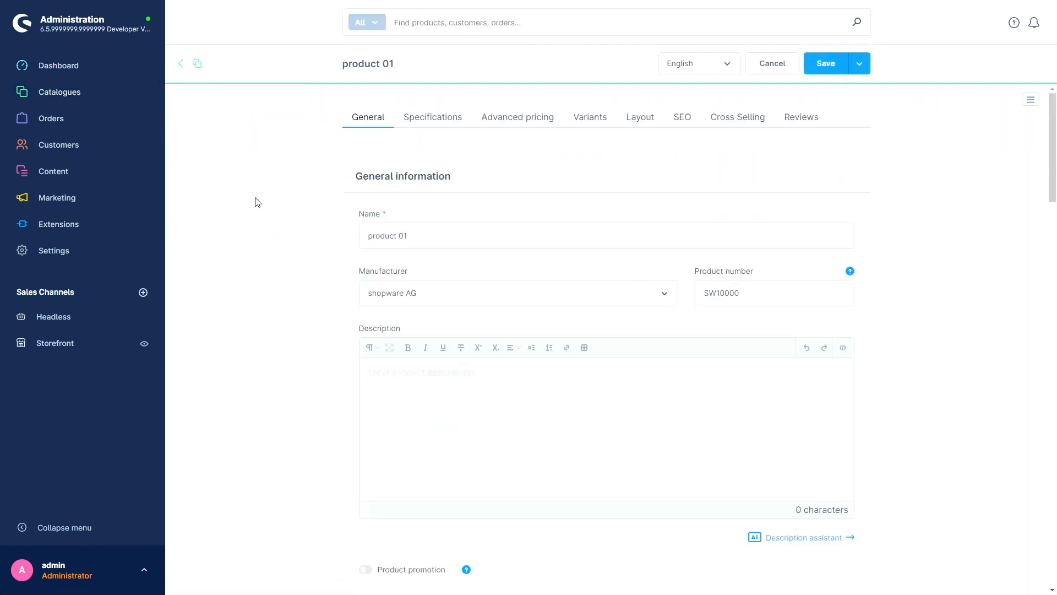
mouse_move(815, 555)
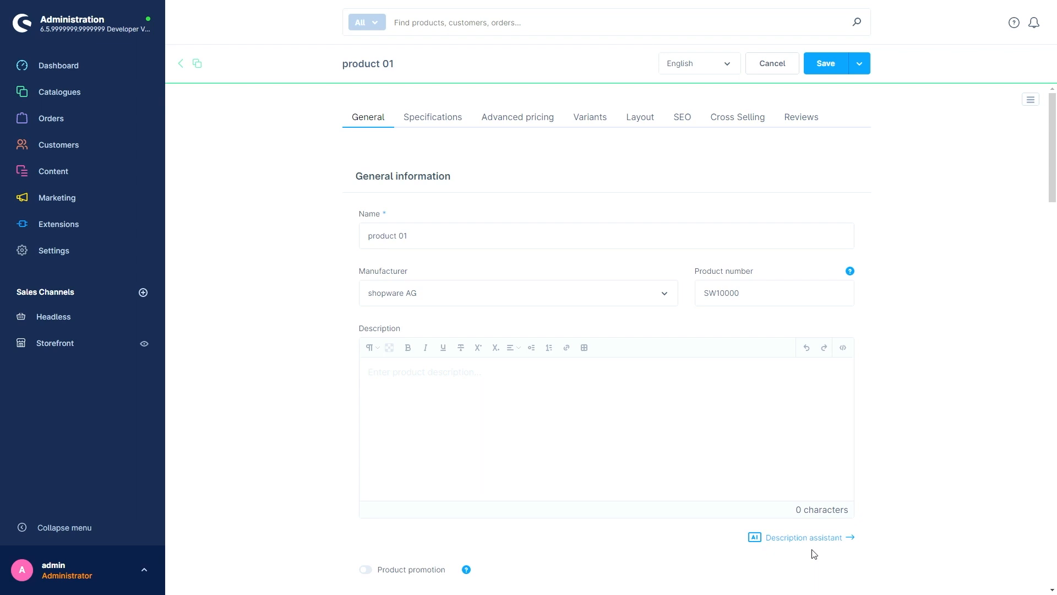
Step: Generate an AI product description from keywords 'nice cup, red, heavy, perfect gift'
left_click(802, 537)
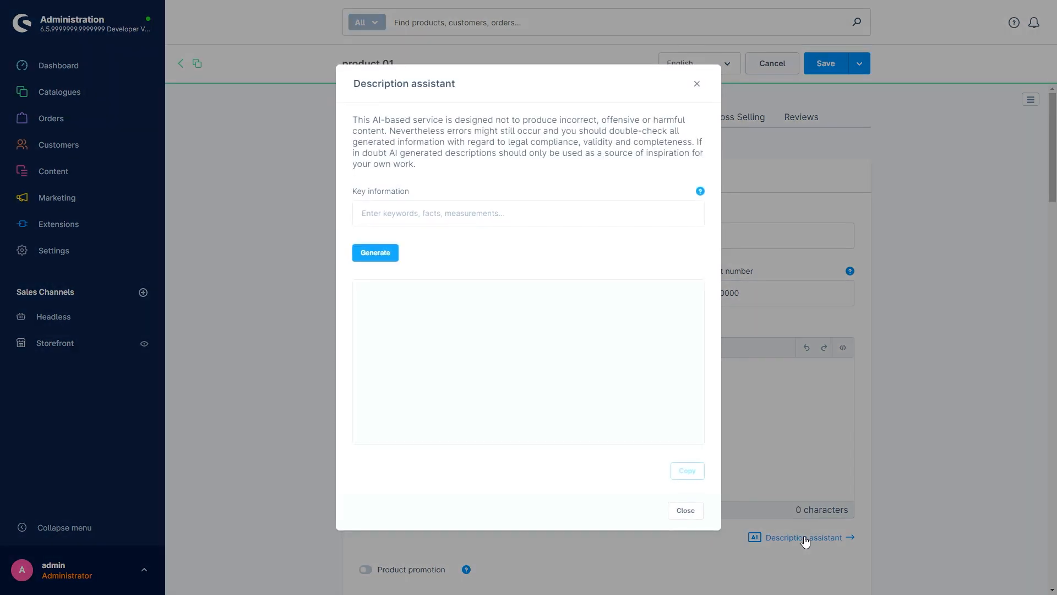
mouse_move(715, 440)
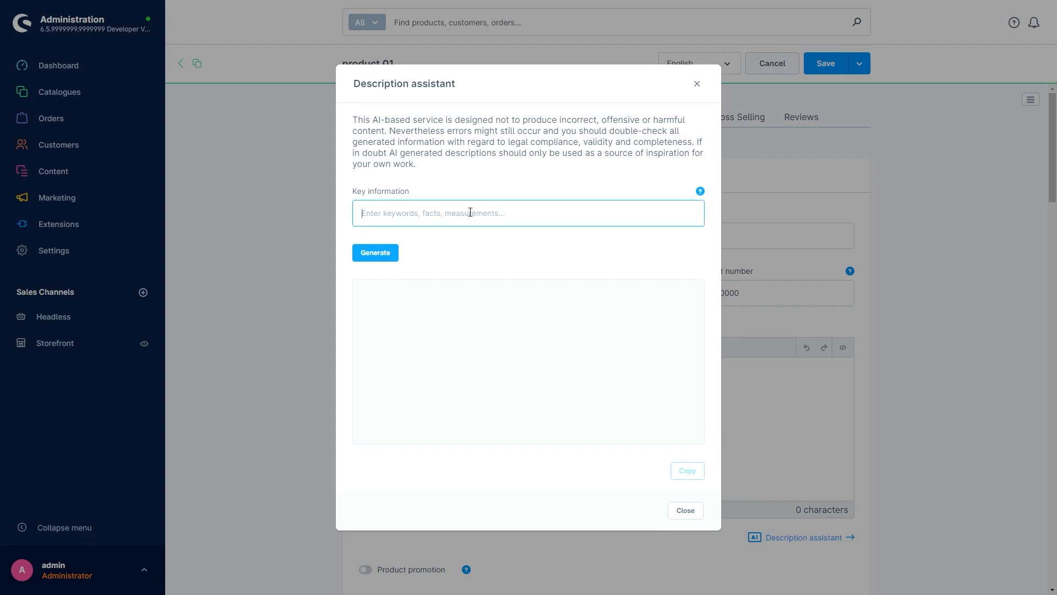
type("nice cup, red, heavy, perfect gift")
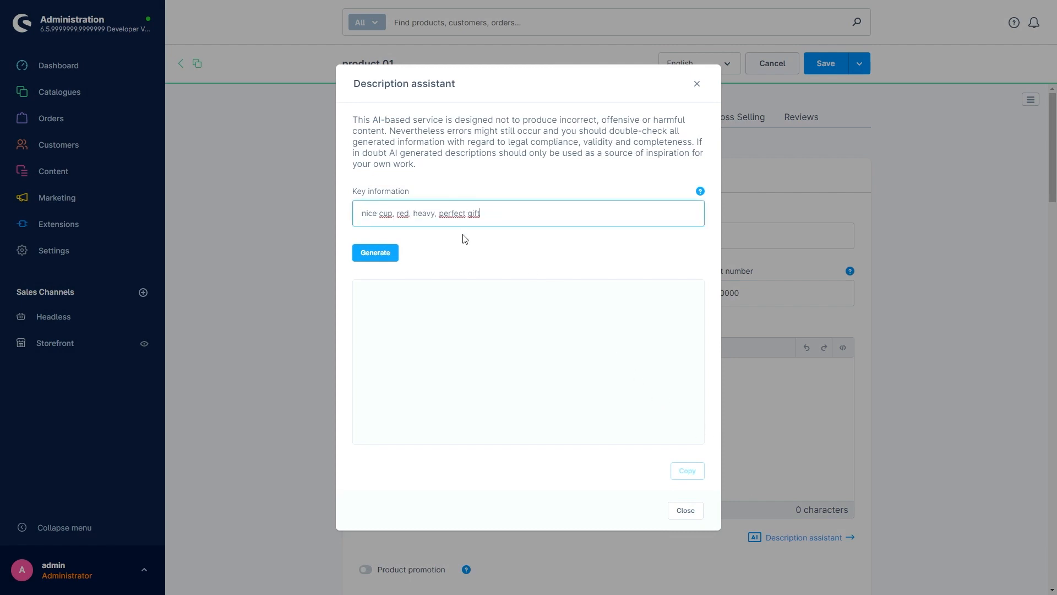
left_click(375, 252)
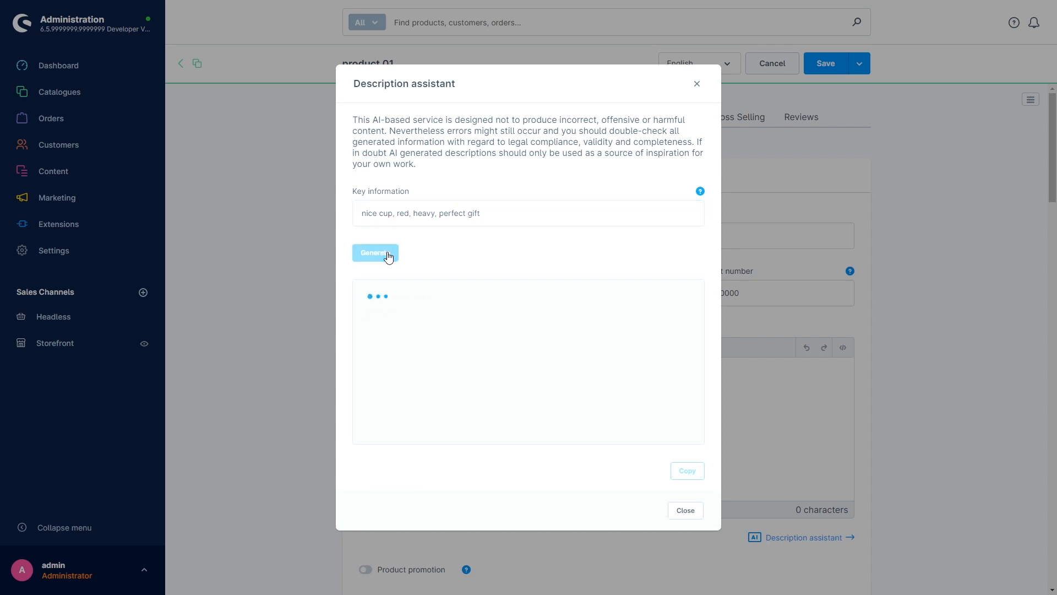
left_click(376, 252)
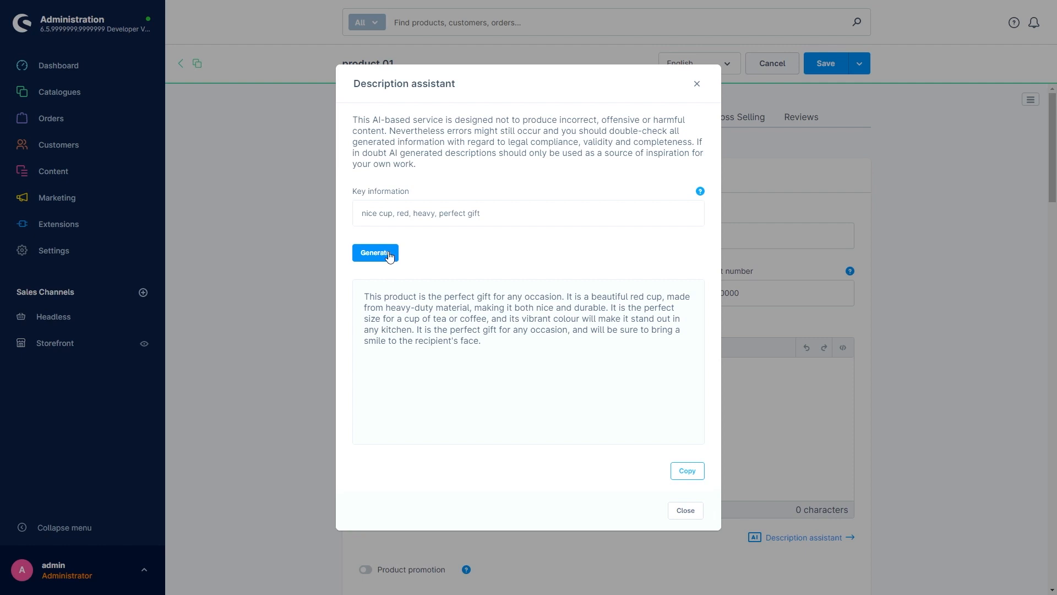
left_click(59, 65)
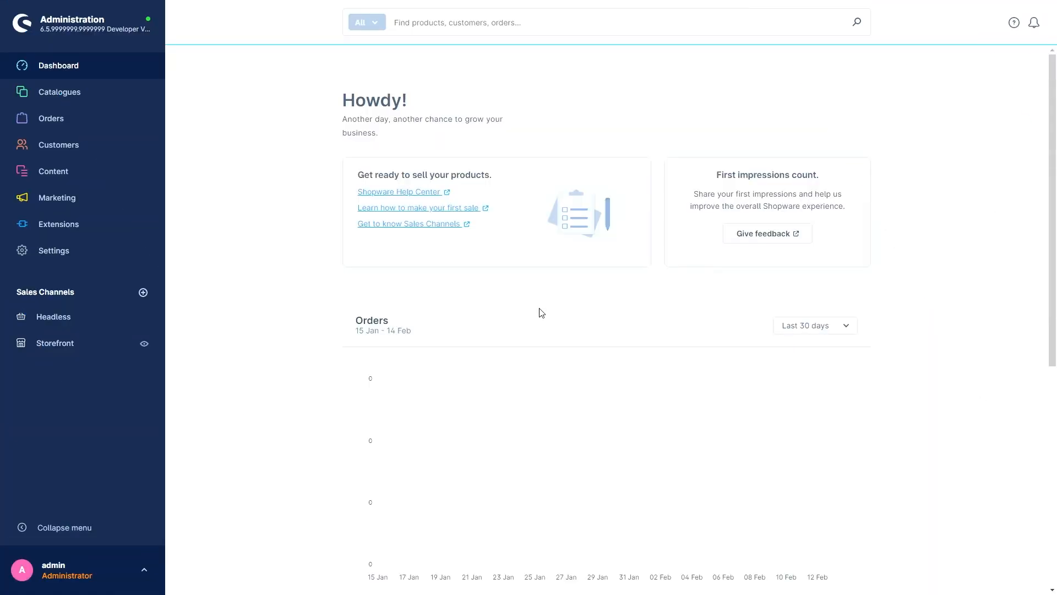